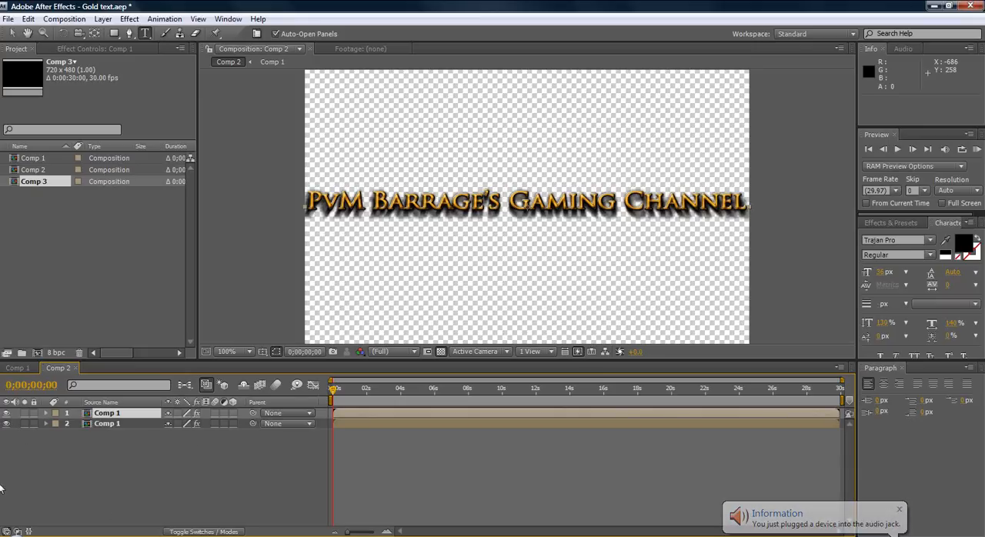
{"action": "mouse_move", "coordinate": [321, 212]}
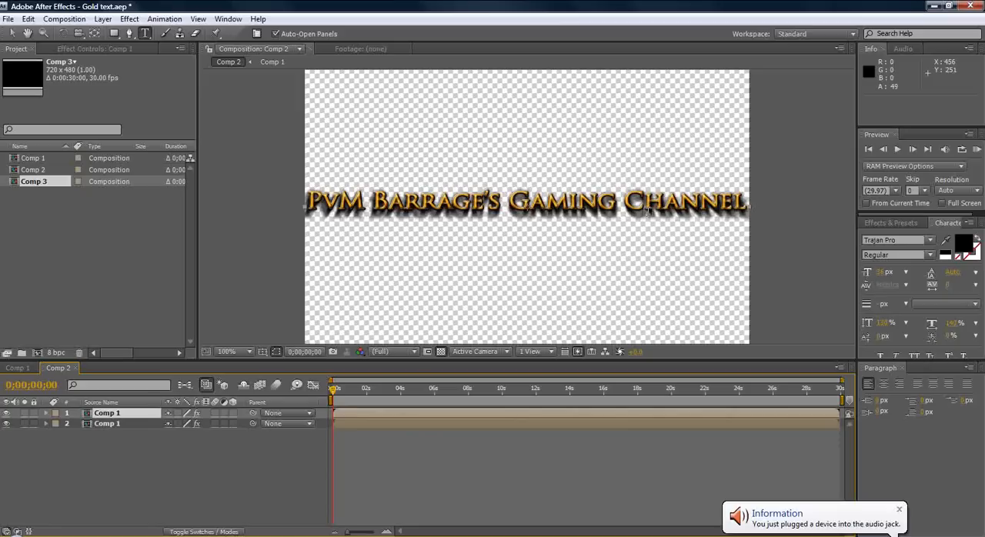
{"action": "mouse_move", "coordinate": [726, 147]}
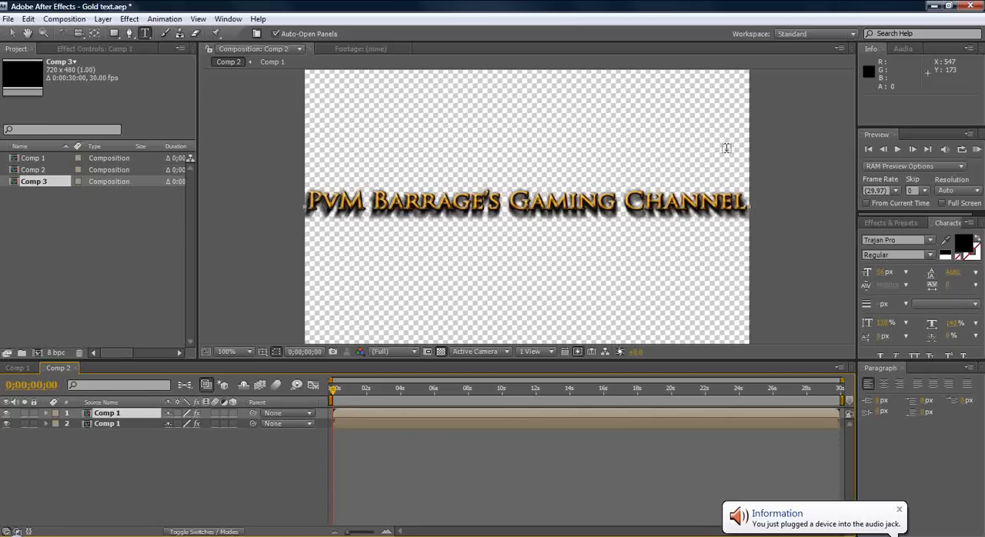
{"action": "mouse_move", "coordinate": [339, 224]}
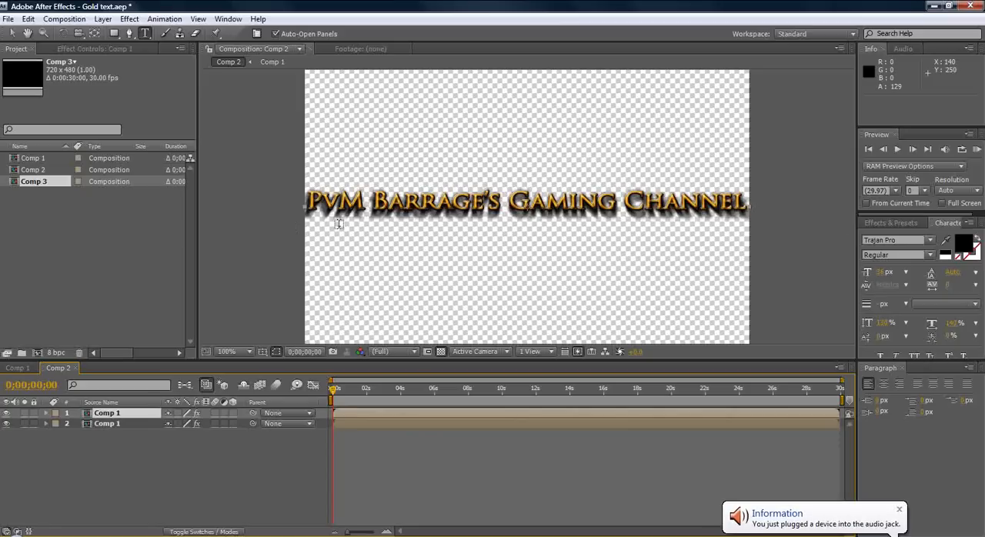
{"action": "mouse_move", "coordinate": [387, 128]}
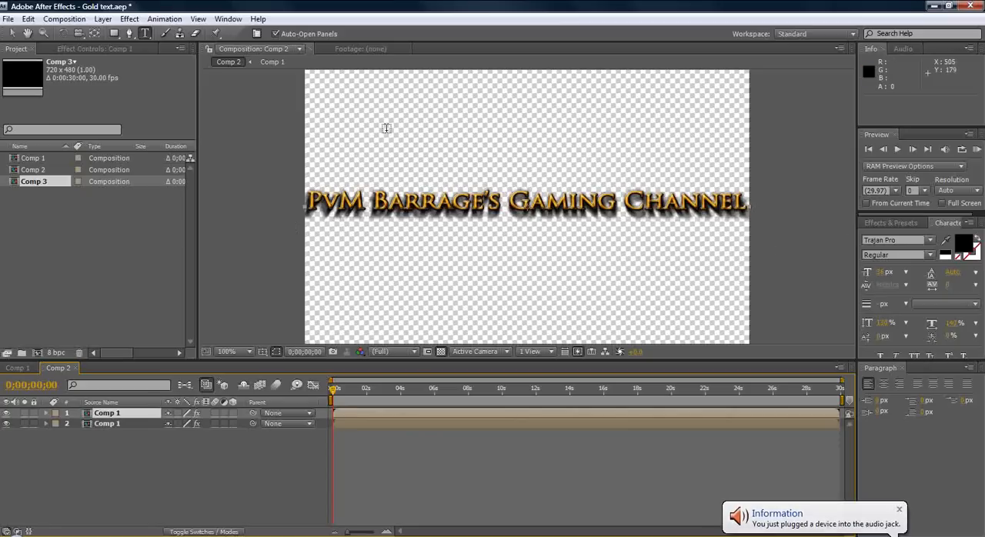
{"action": "mouse_move", "coordinate": [487, 298]}
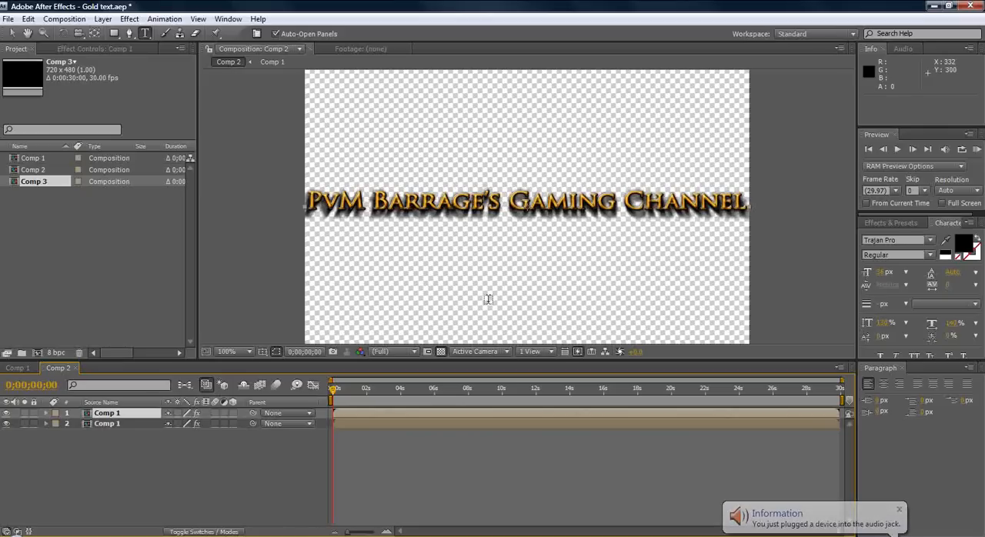
{"action": "mouse_move", "coordinate": [44, 362]}
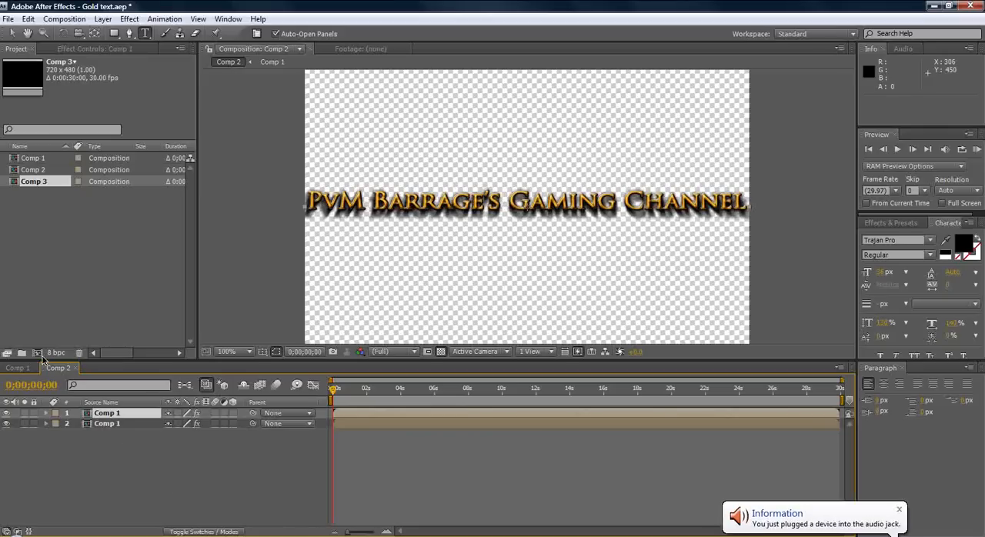
{"action": "mouse_move", "coordinate": [40, 361]}
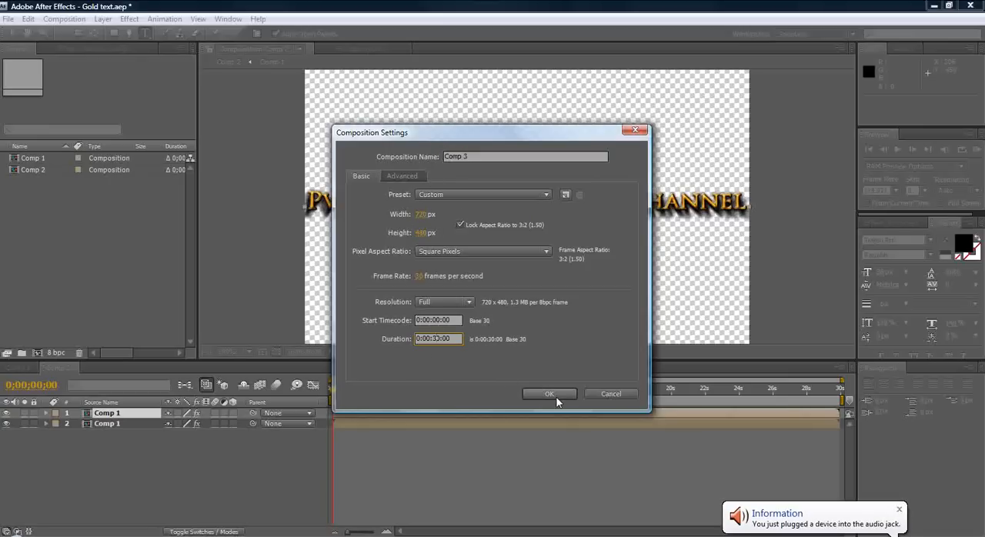
- Create Comp 3 at 720×480, 30 fps, 30 seconds, and start a new text layer
{"action": "left_click", "coordinate": [549, 394]}
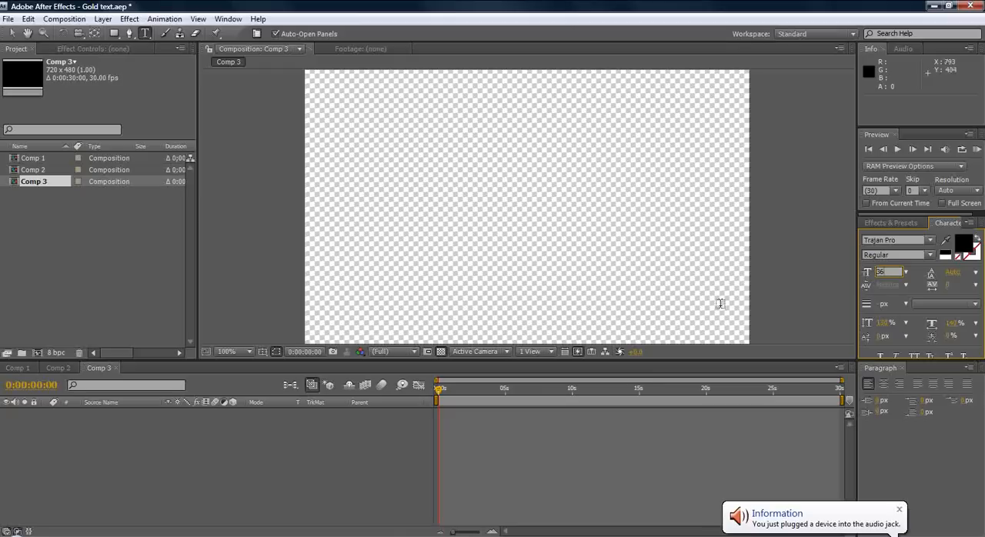
{"action": "left_click", "coordinate": [481, 216]}
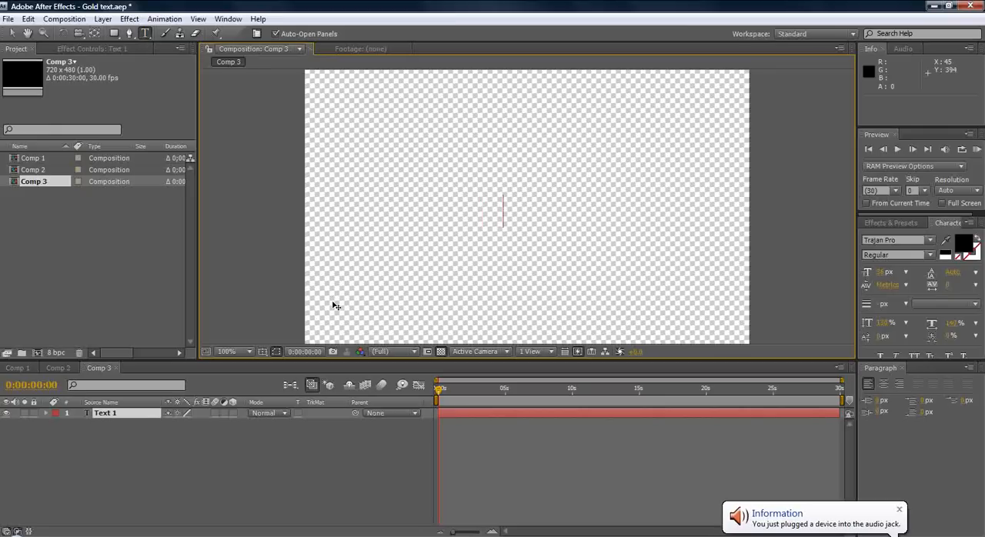
- Type 'Taz Olson' in black, centre it in the frame, and show the transparency grid
{"action": "type", "text": "Taz O"}
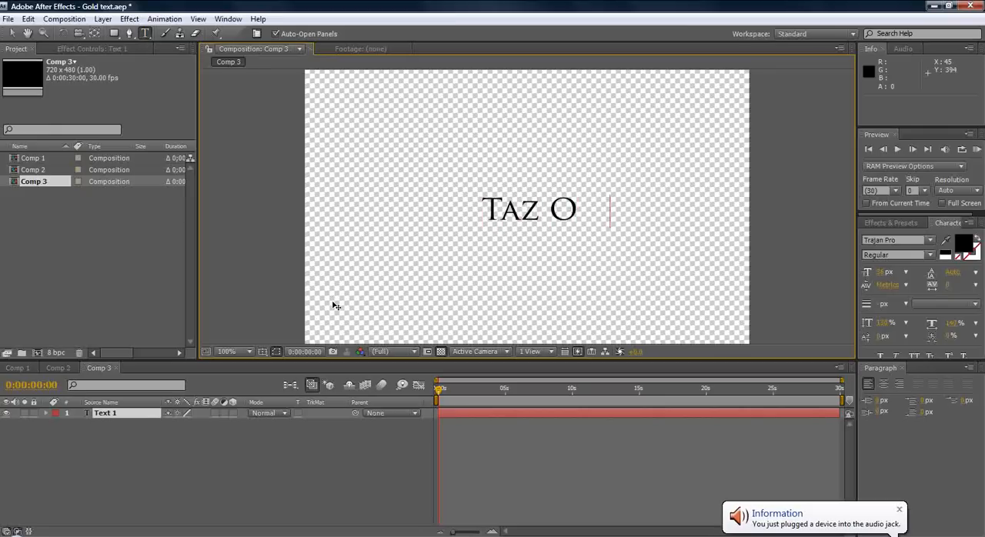
{"action": "type", "text": "lson"}
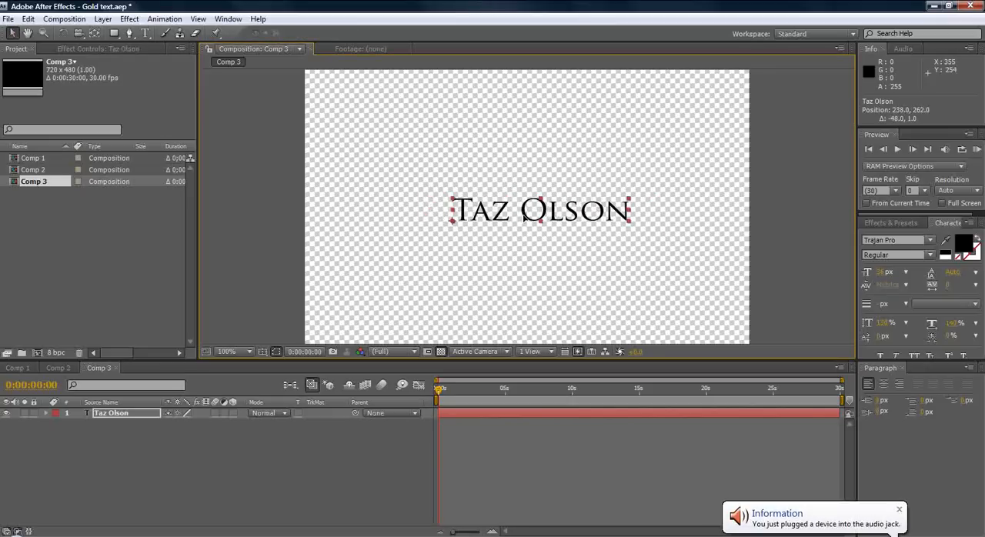
{"action": "left_click_drag", "start_coordinate": [539, 210], "coordinate": [532, 206]}
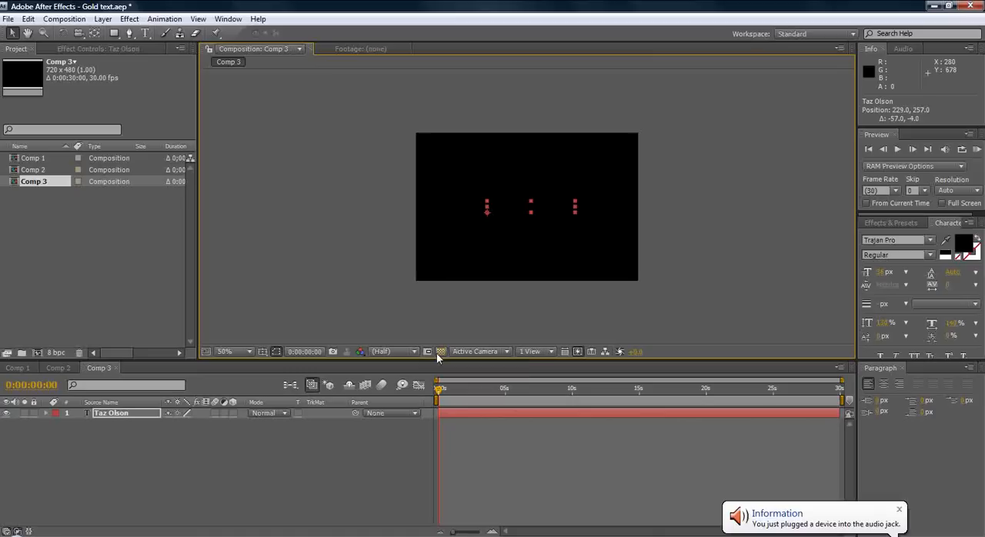
{"action": "left_click", "coordinate": [441, 351]}
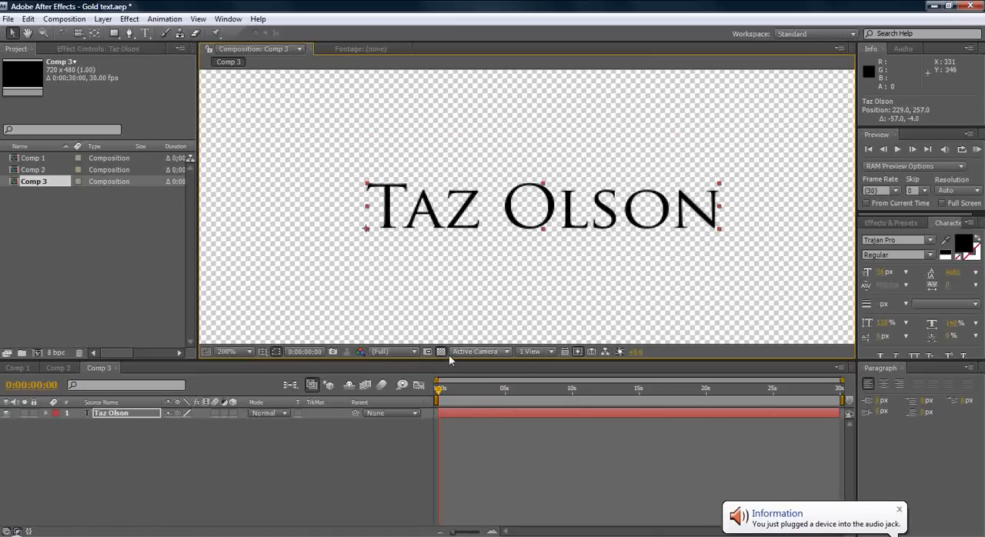
{"action": "mouse_move", "coordinate": [441, 351]}
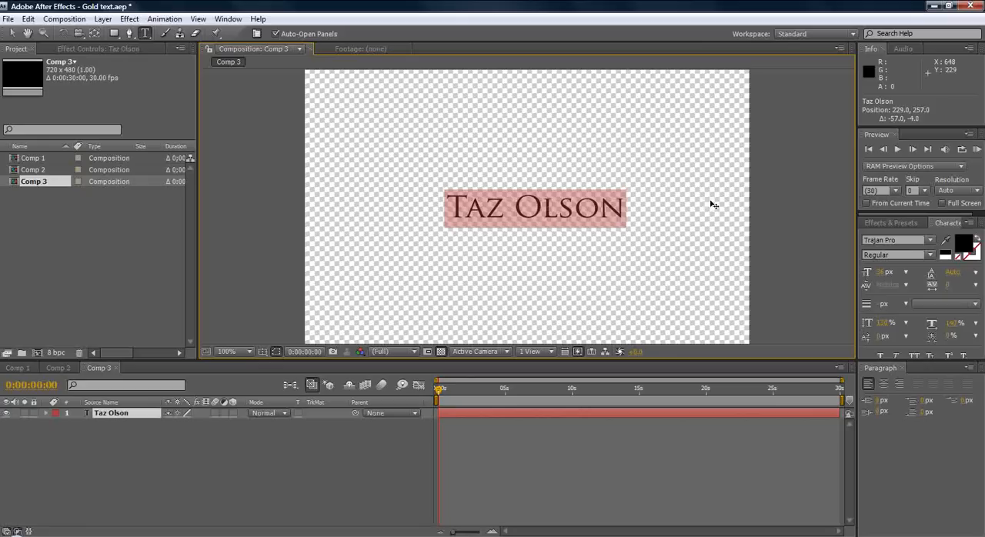
{"action": "mouse_move", "coordinate": [300, 377]}
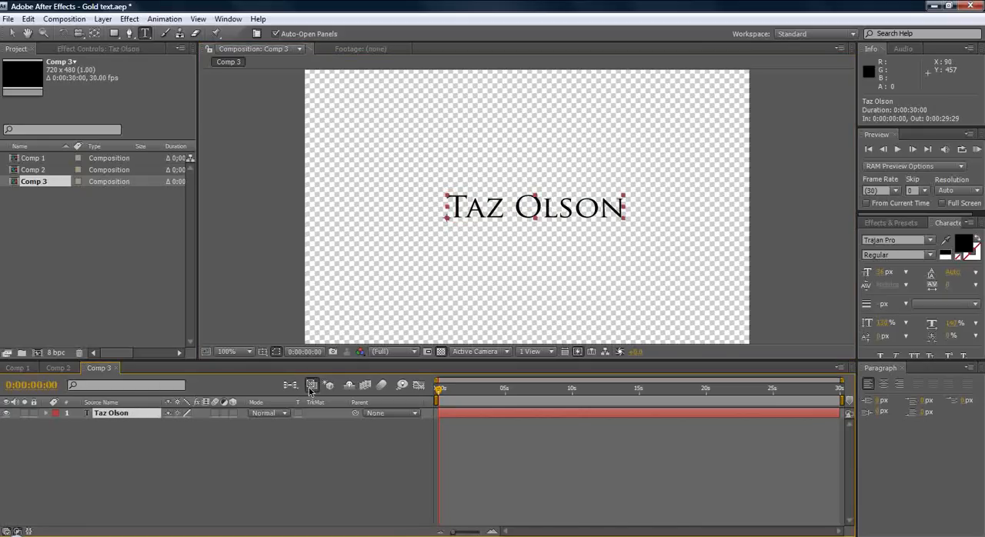
{"action": "mouse_move", "coordinate": [147, 421]}
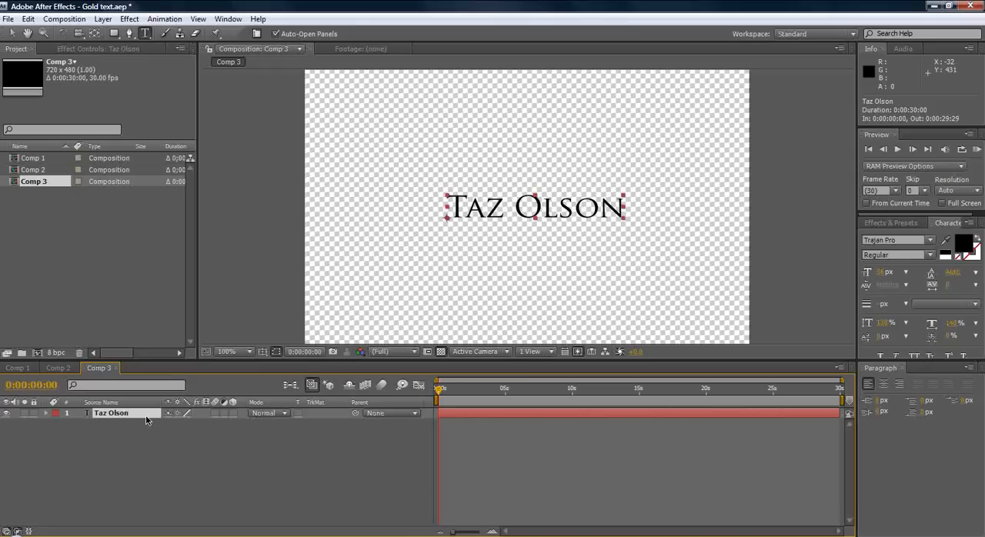
{"action": "key", "text": "ctrl+d"}
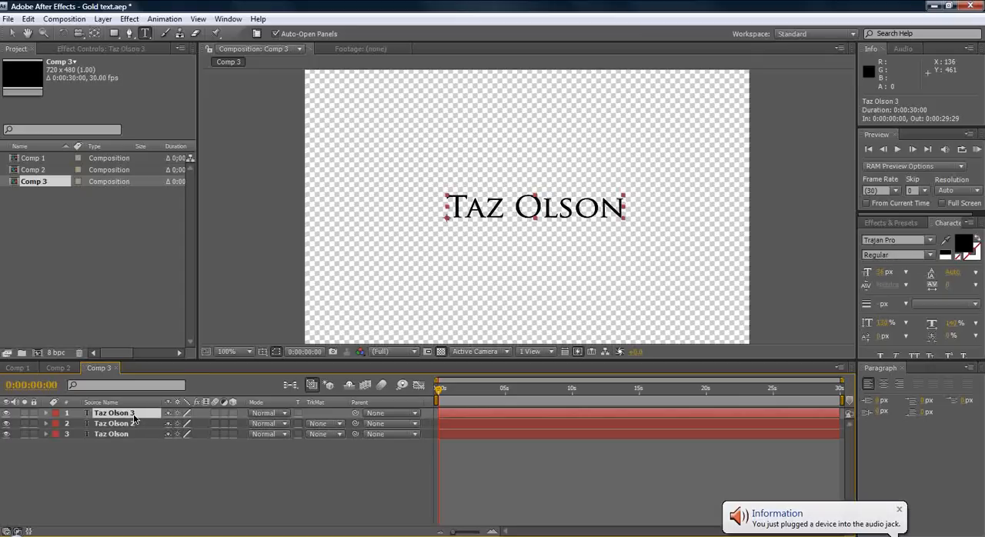
{"action": "mouse_move", "coordinate": [971, 242]}
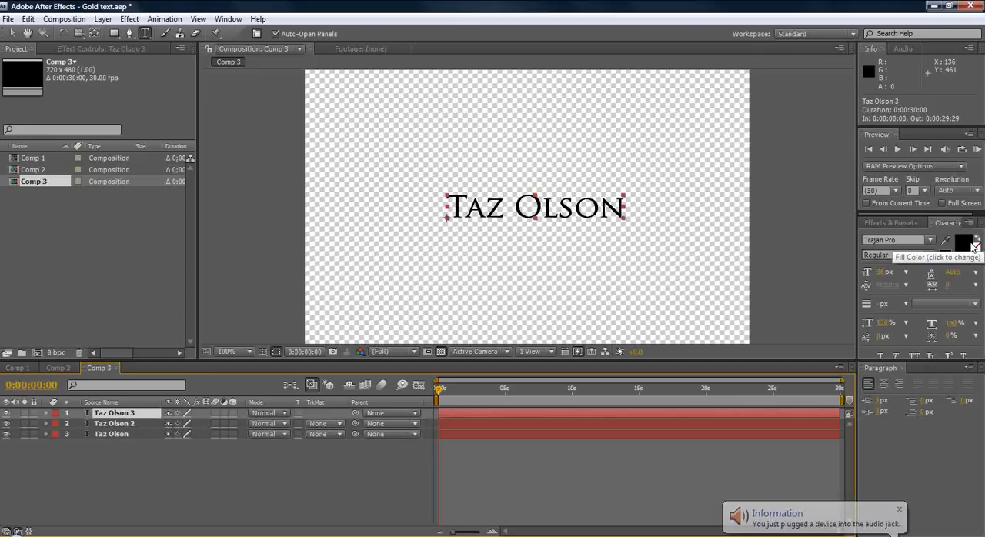
{"action": "left_click", "coordinate": [968, 244]}
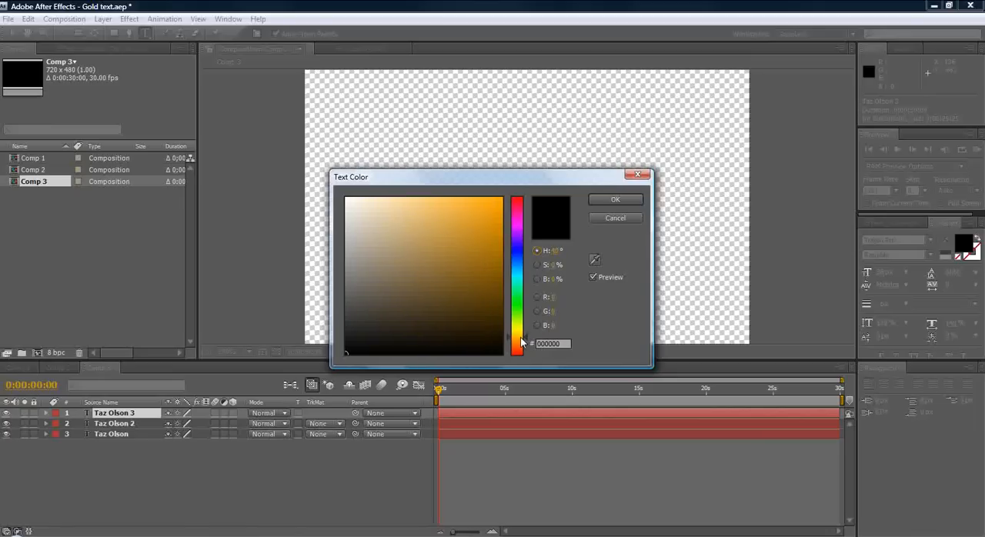
{"action": "left_click", "coordinate": [423, 257]}
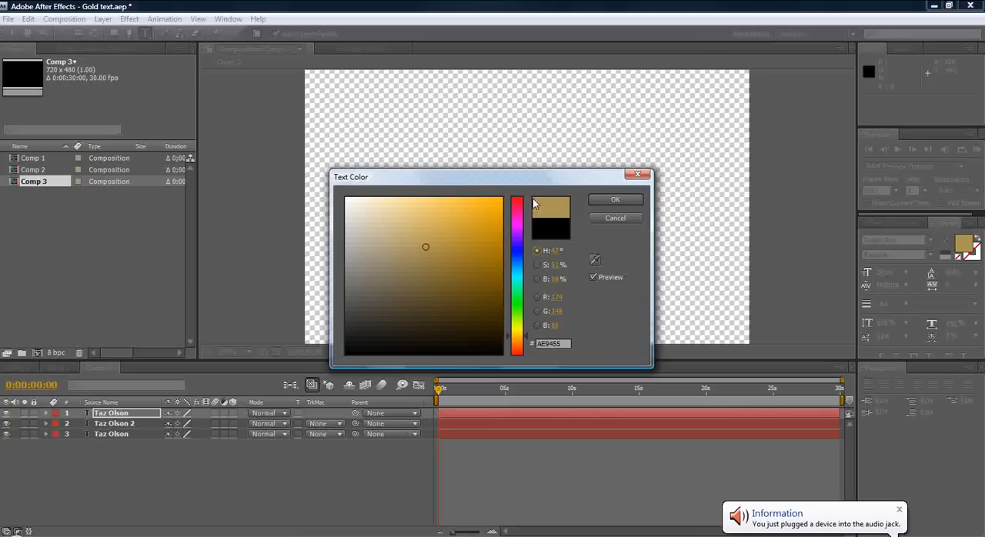
{"action": "left_click", "coordinate": [615, 198]}
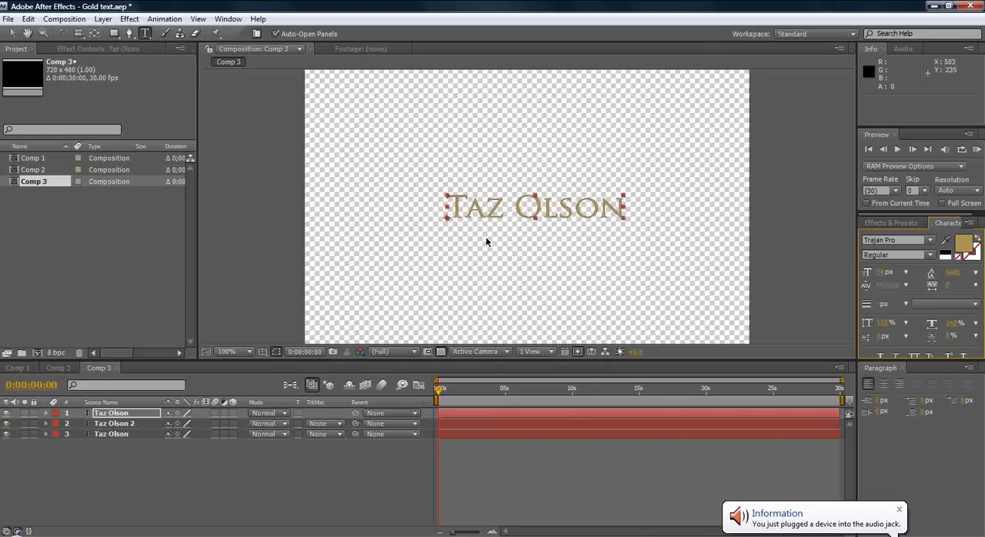
{"action": "left_click", "coordinate": [226, 351]}
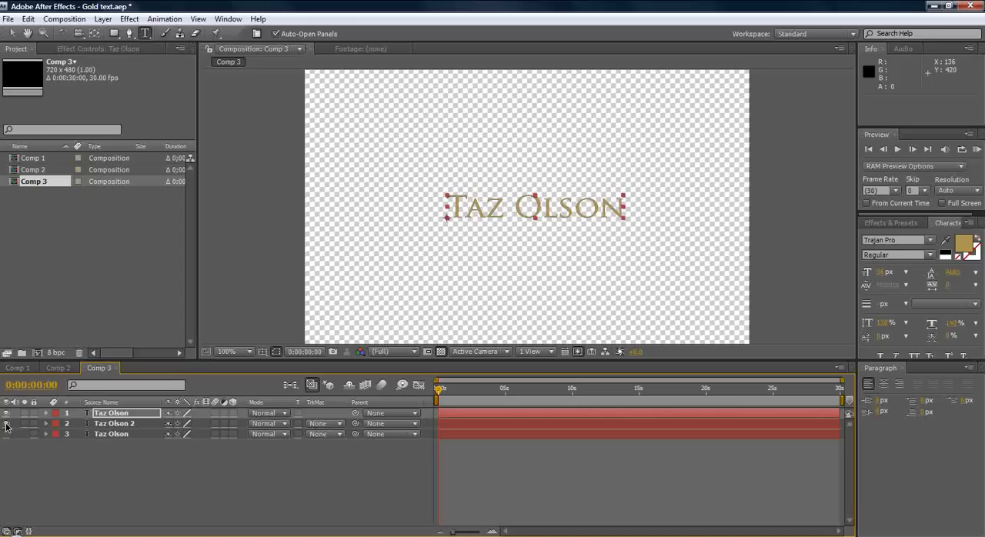
- Give layer 2 a muted gold 9F8A4B stroke with no fill, then hide it
{"action": "left_click", "coordinate": [113, 423]}
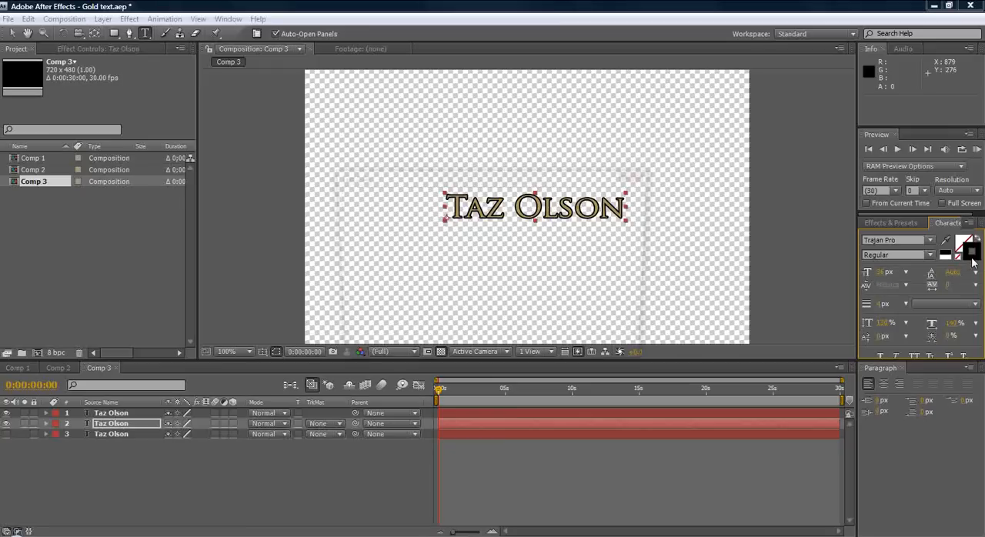
{"action": "left_click", "coordinate": [970, 248]}
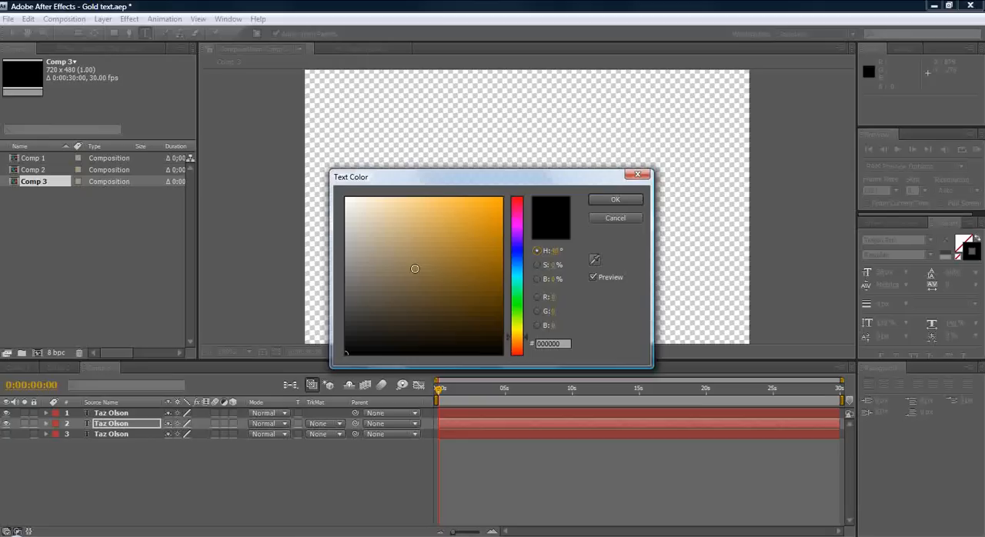
{"action": "left_click", "coordinate": [430, 257]}
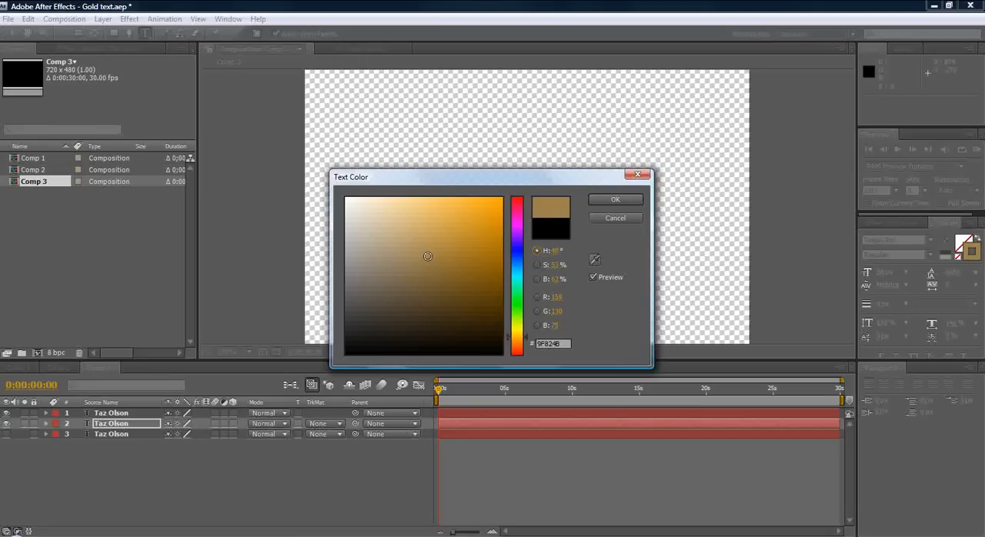
{"action": "left_click", "coordinate": [615, 200]}
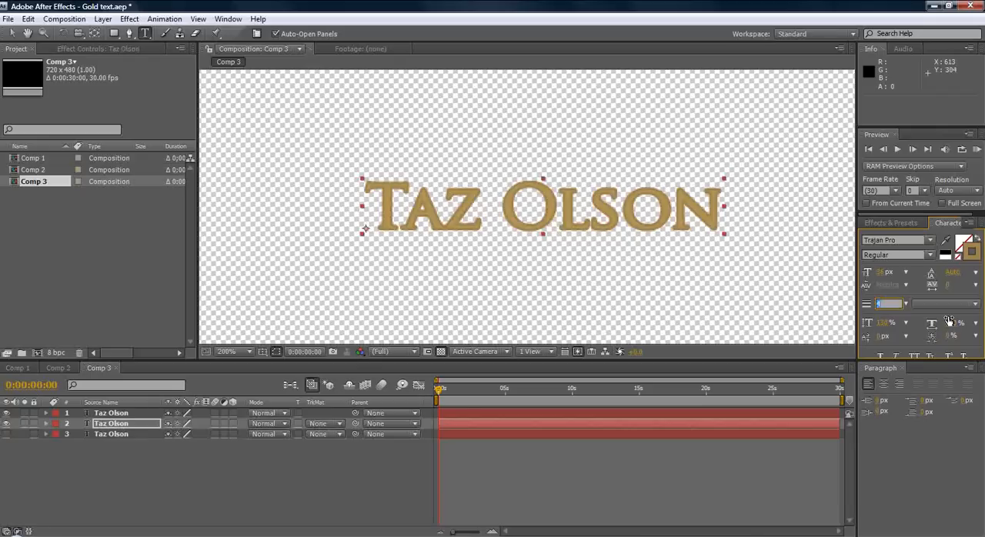
{"action": "mouse_move", "coordinate": [948, 321]}
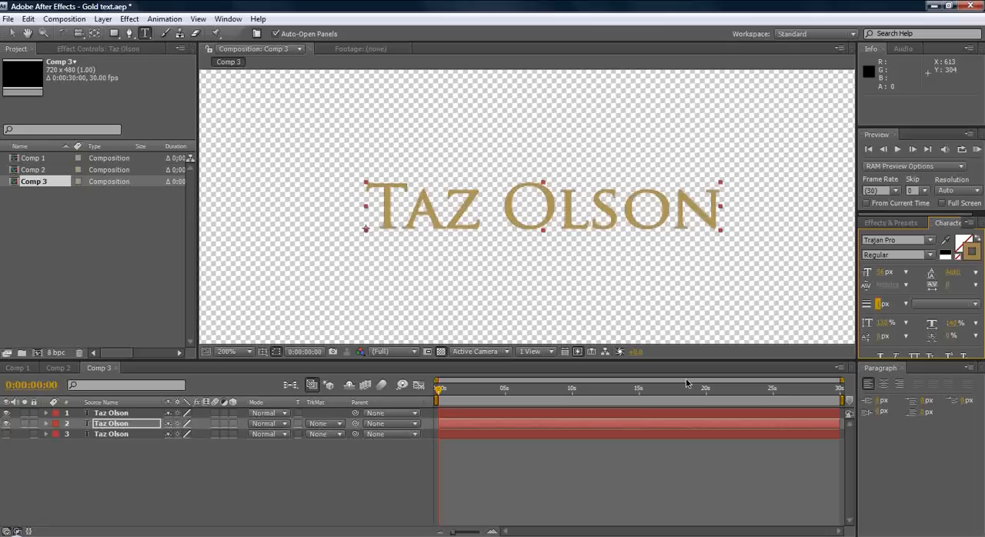
{"action": "left_click", "coordinate": [227, 352]}
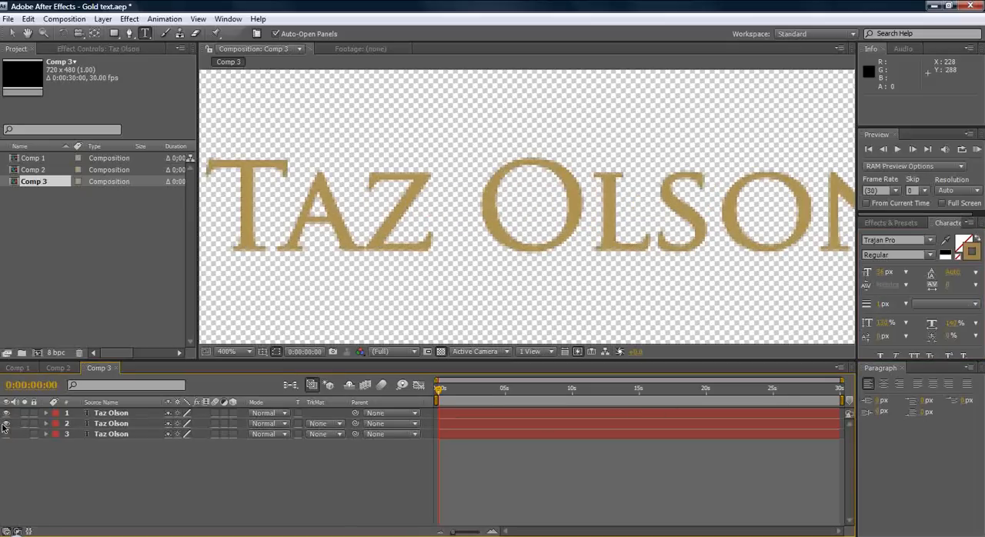
{"action": "left_click", "coordinate": [248, 351]}
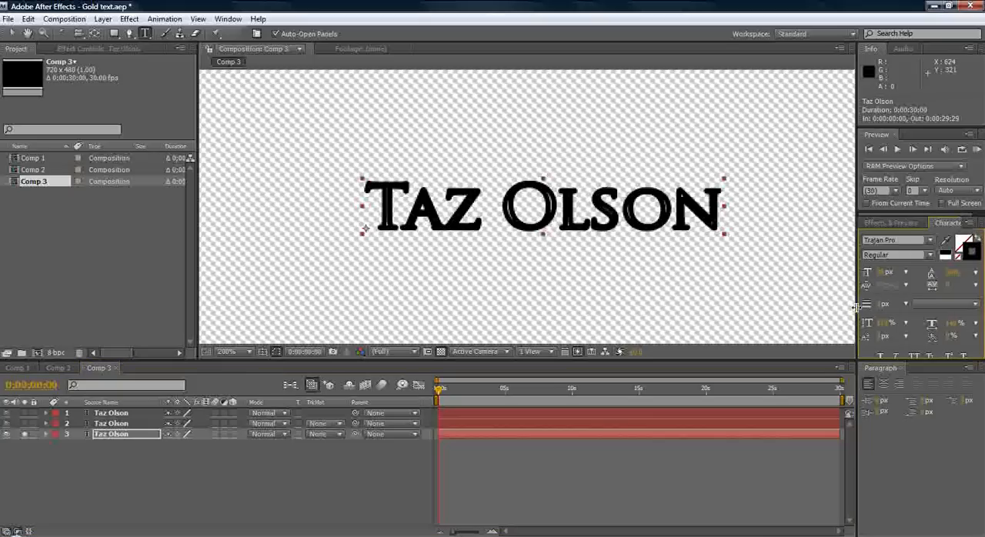
{"action": "mouse_move", "coordinate": [867, 307]}
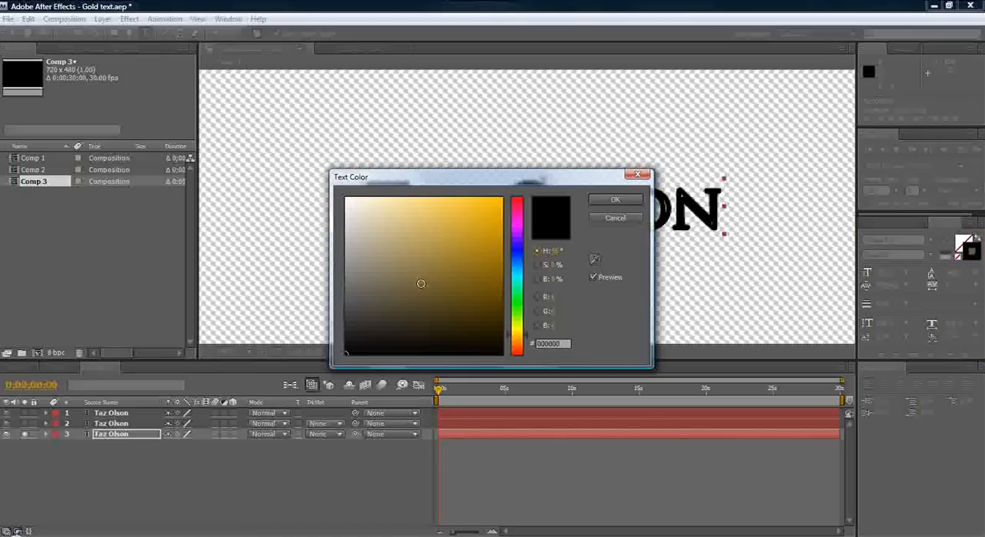
{"action": "left_click", "coordinate": [433, 263]}
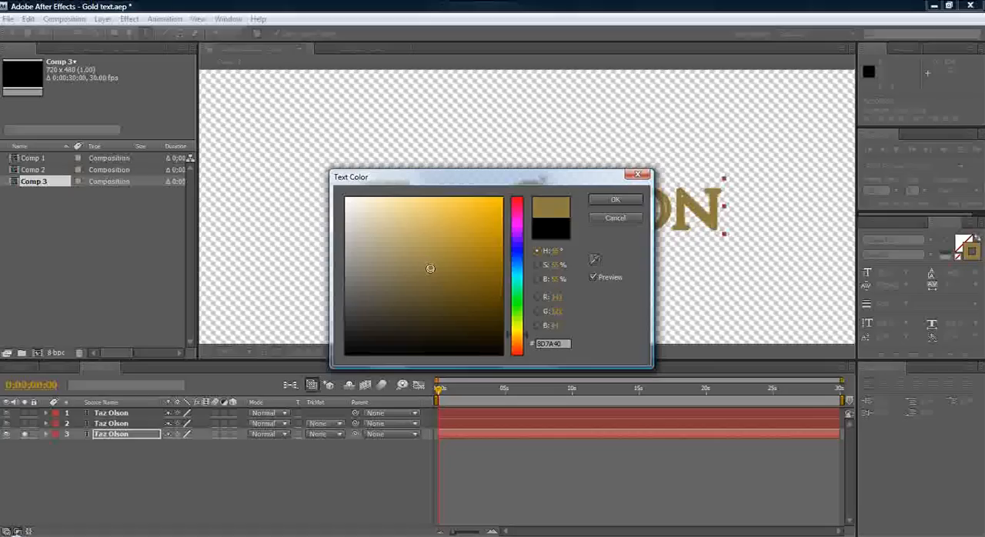
{"action": "left_click", "coordinate": [430, 275]}
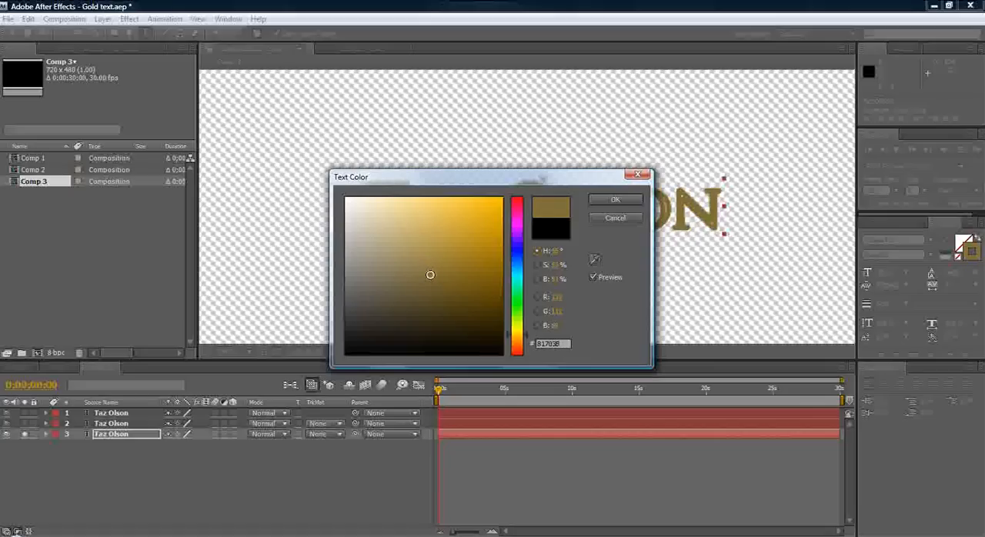
{"action": "left_click", "coordinate": [432, 273]}
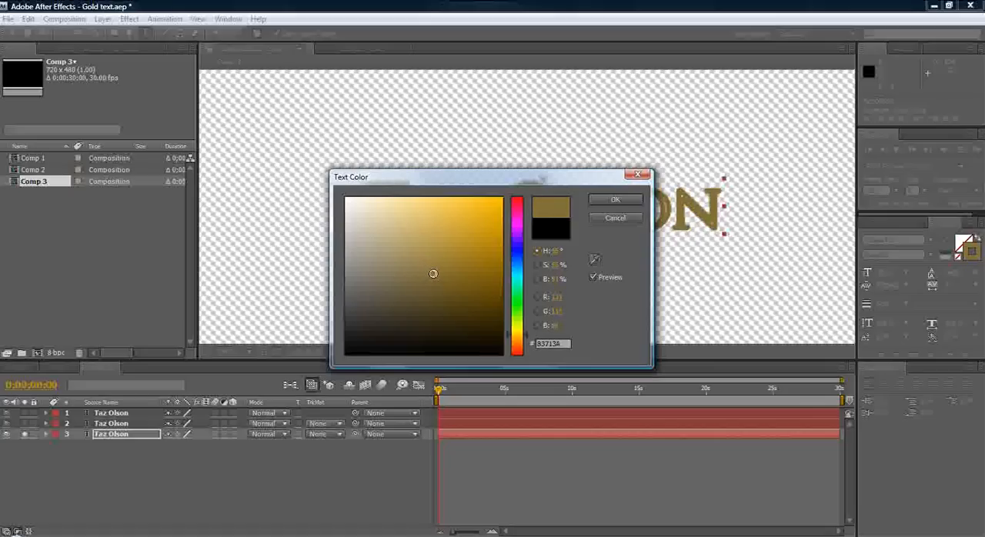
{"action": "left_click", "coordinate": [615, 199]}
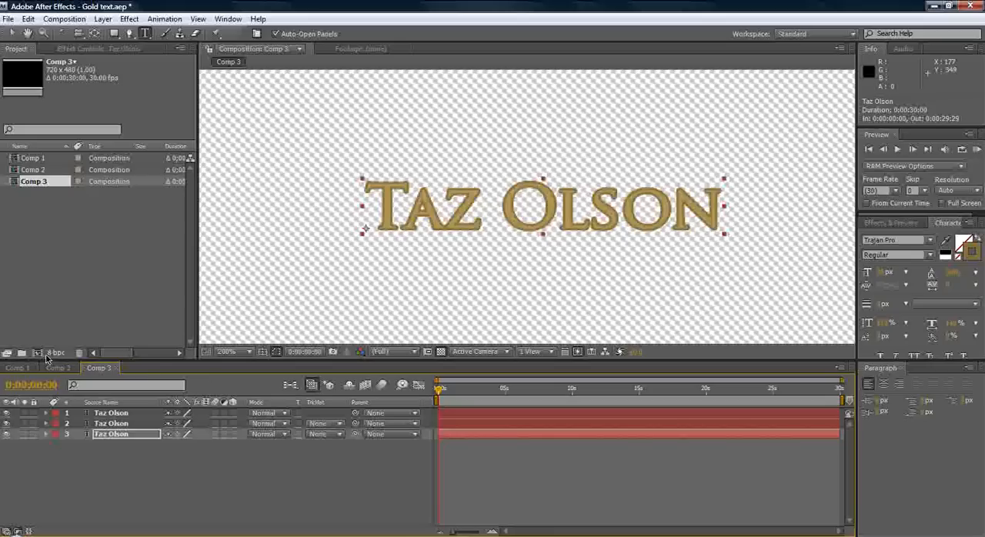
{"action": "mouse_move", "coordinate": [2, 452]}
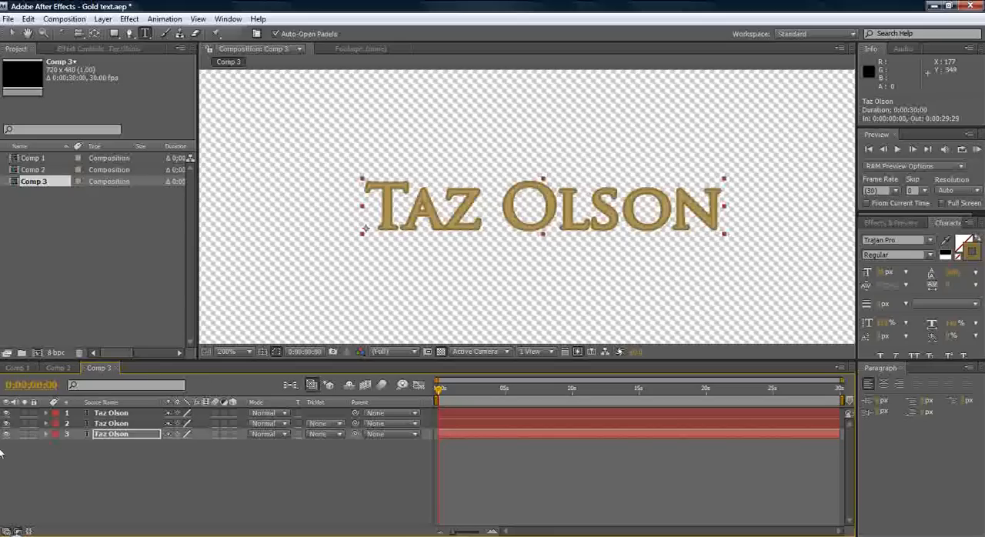
- Compare with the Comp 2 title, then return to Comp 3 and select the top layer
{"action": "left_click", "coordinate": [58, 367]}
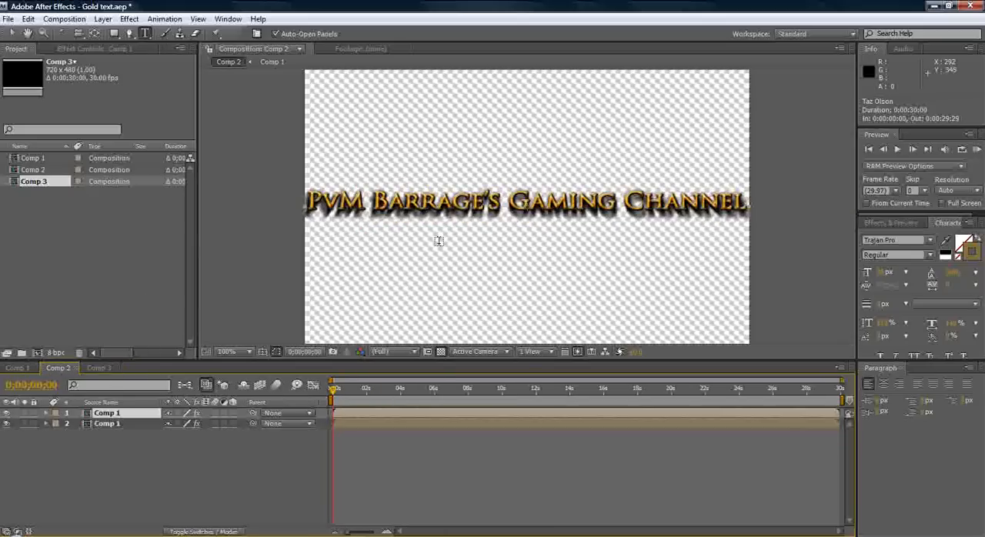
{"action": "mouse_move", "coordinate": [482, 229]}
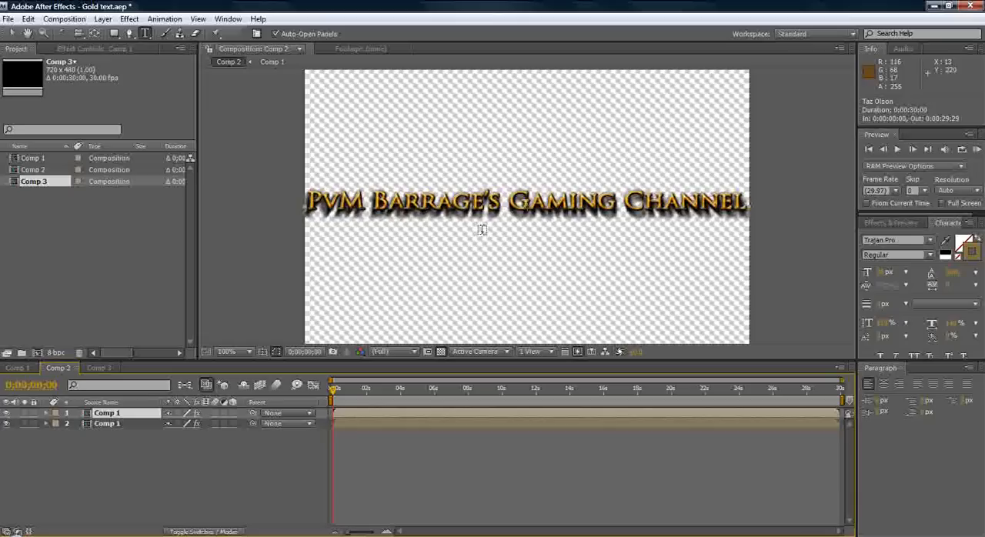
{"action": "left_click", "coordinate": [98, 368]}
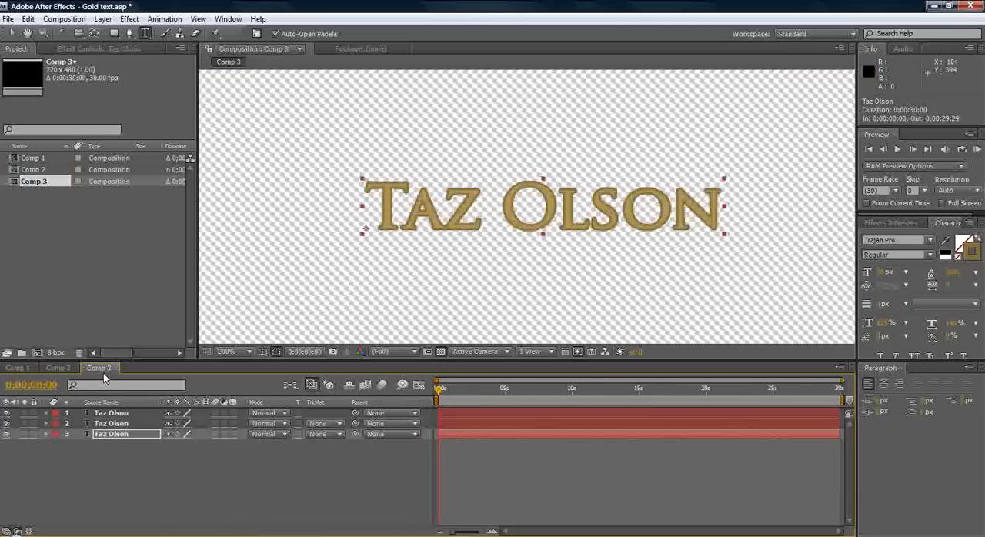
{"action": "left_click", "coordinate": [17, 367]}
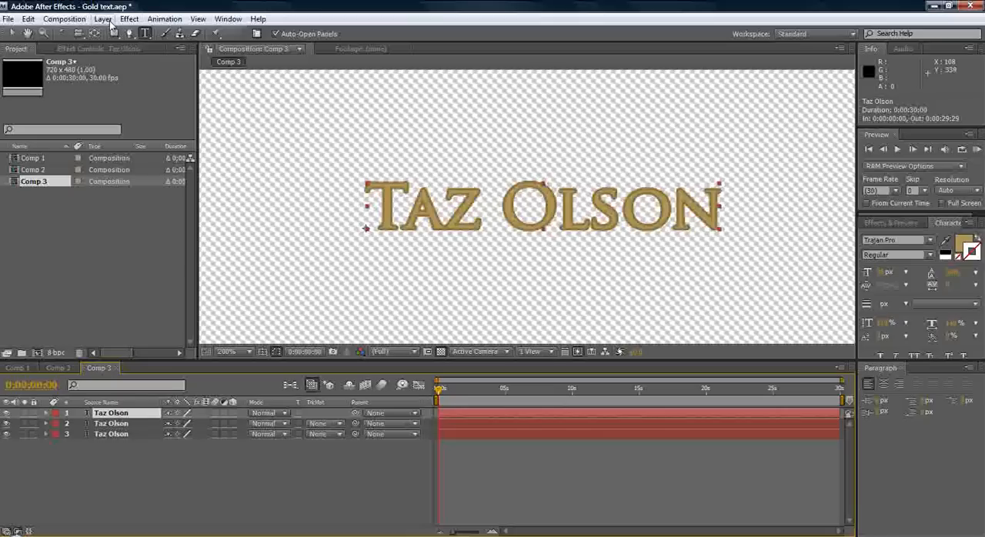
{"action": "left_click", "coordinate": [102, 19]}
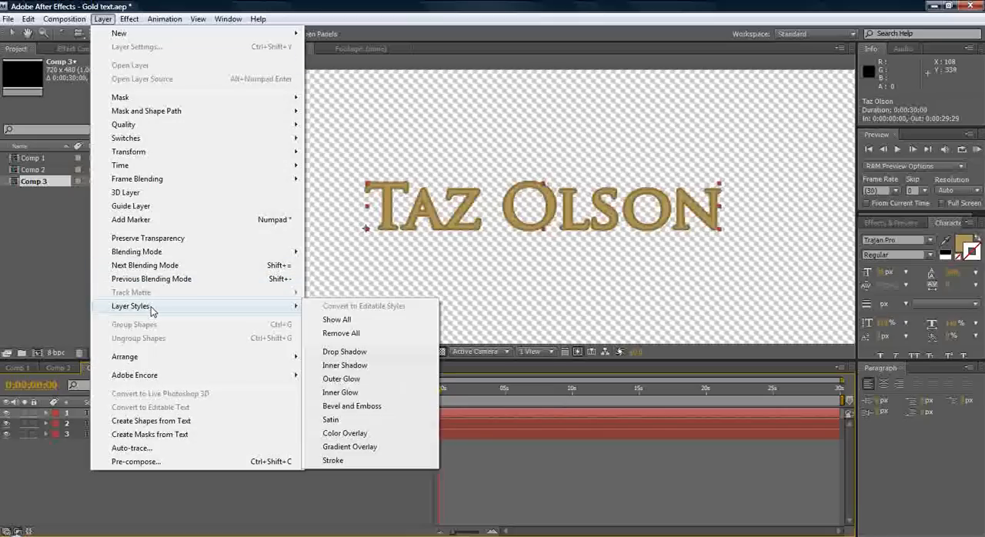
{"action": "mouse_move", "coordinate": [336, 350]}
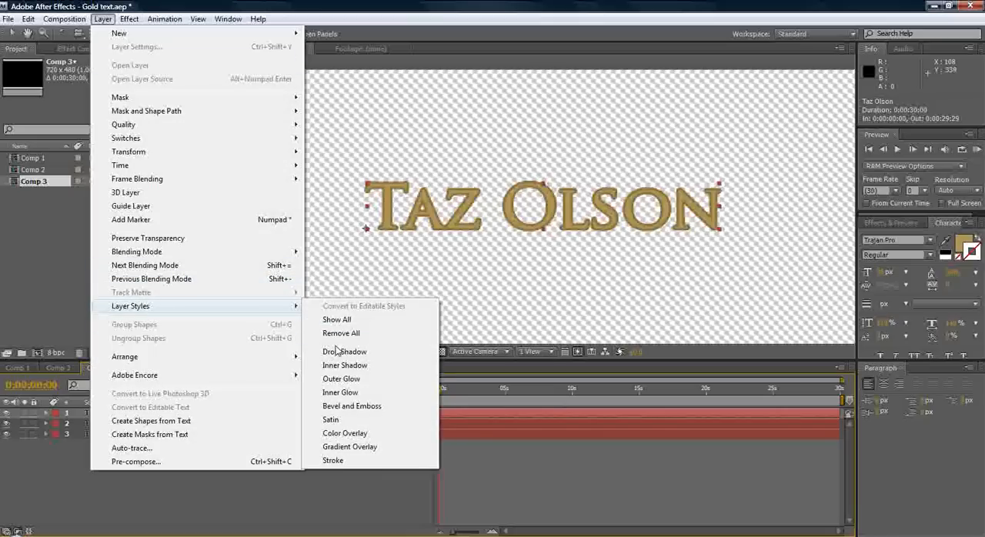
{"action": "mouse_move", "coordinate": [358, 393]}
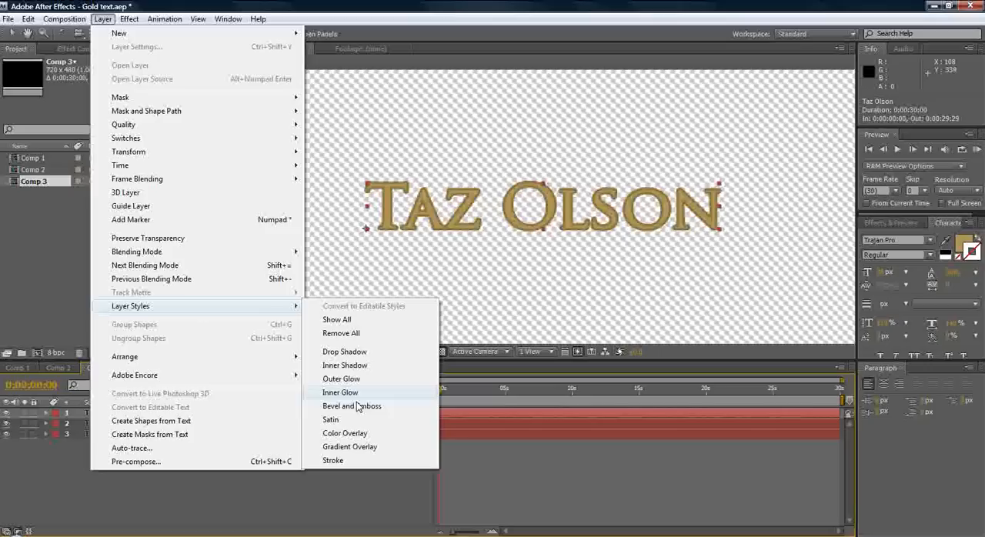
{"action": "left_click", "coordinate": [351, 405]}
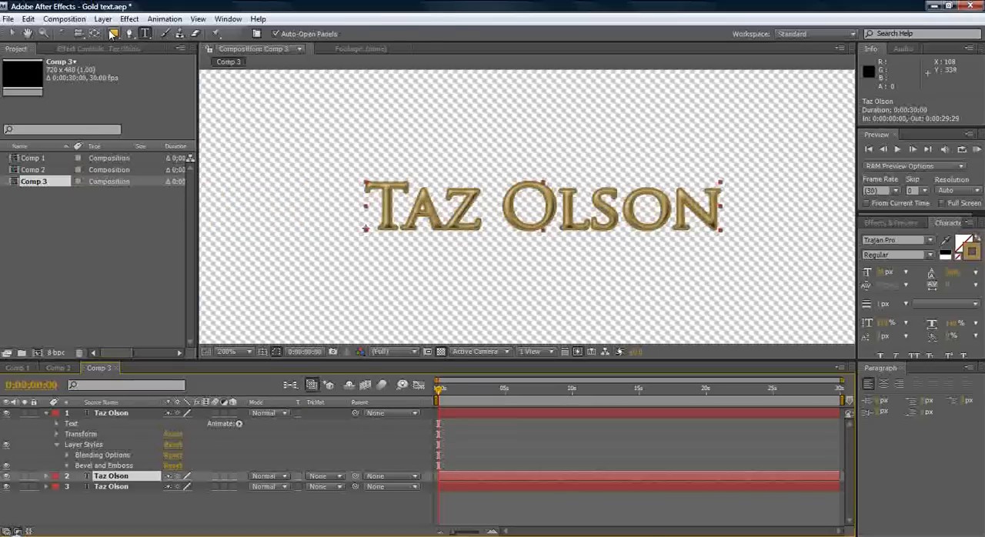
{"action": "left_click", "coordinate": [102, 19]}
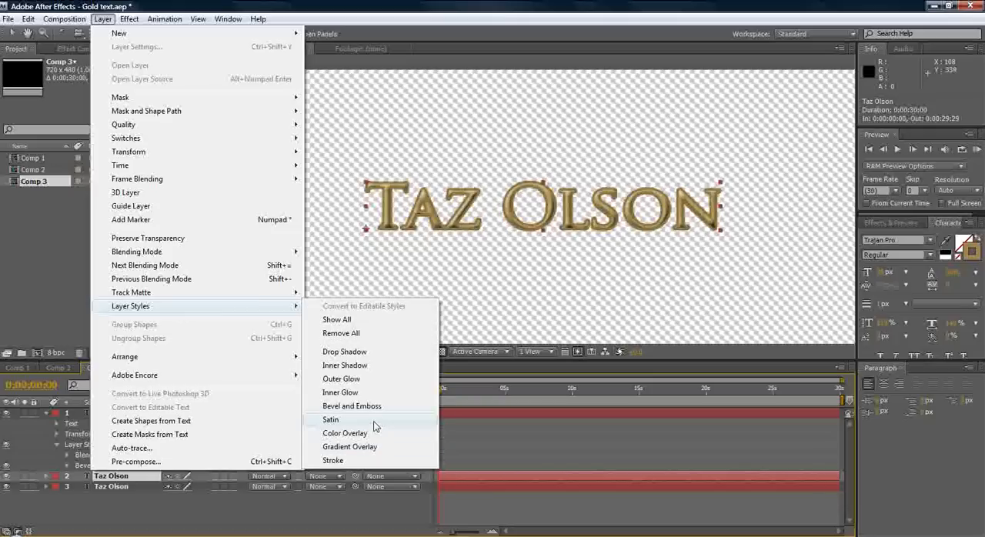
{"action": "left_click", "coordinate": [352, 406]}
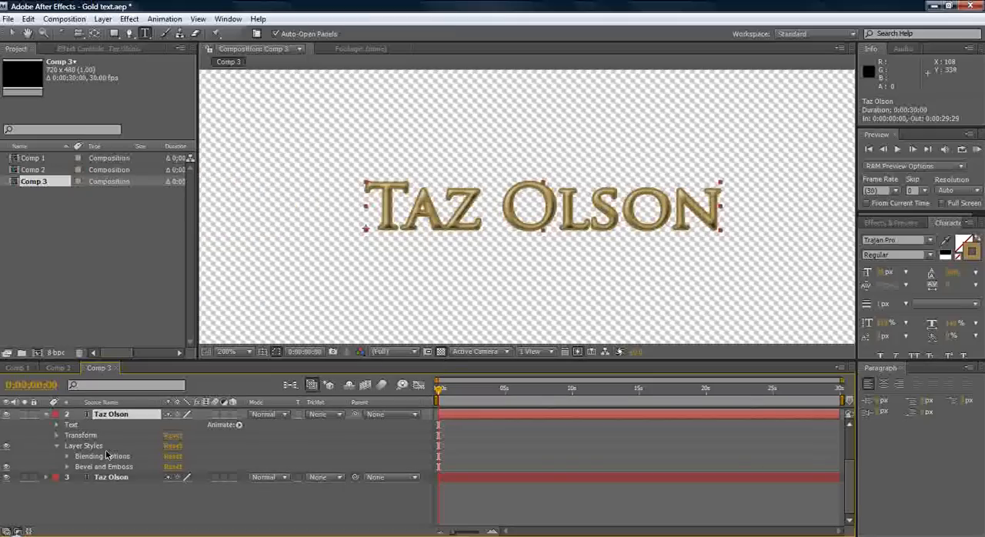
{"action": "left_click", "coordinate": [102, 19]}
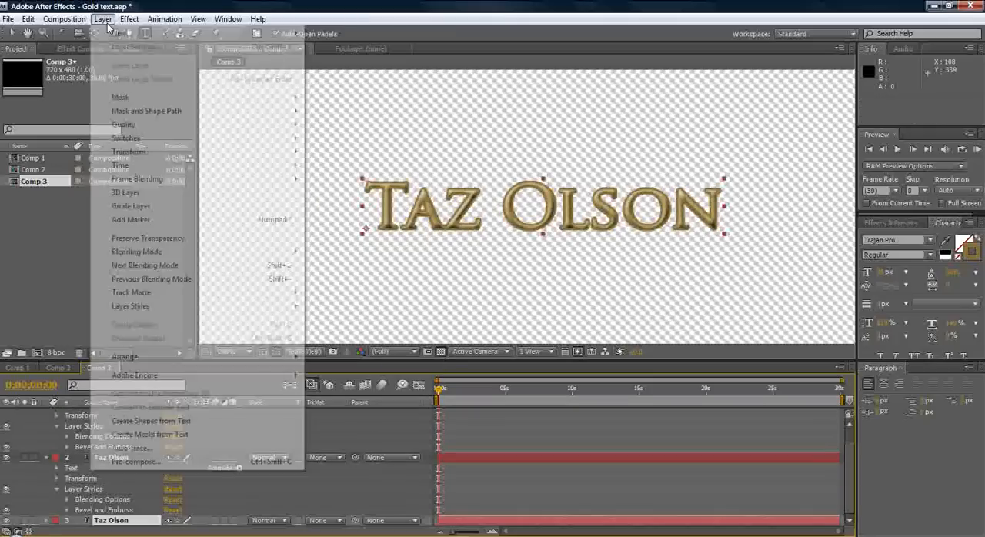
{"action": "left_click", "coordinate": [130, 306]}
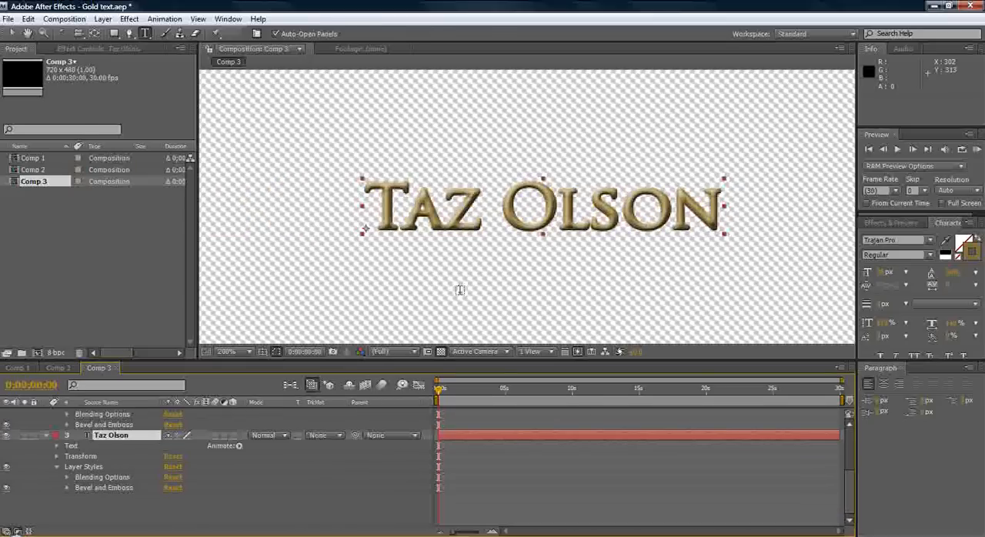
{"action": "mouse_move", "coordinate": [461, 287]}
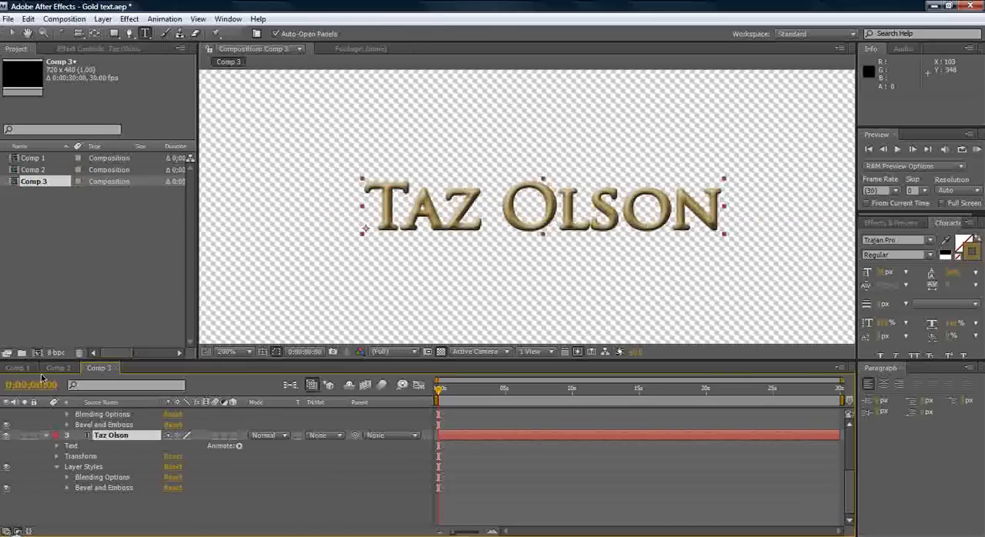
- Check the Comp 1 title colour, then give the top copy a lighter gold fill
{"action": "left_click", "coordinate": [17, 367]}
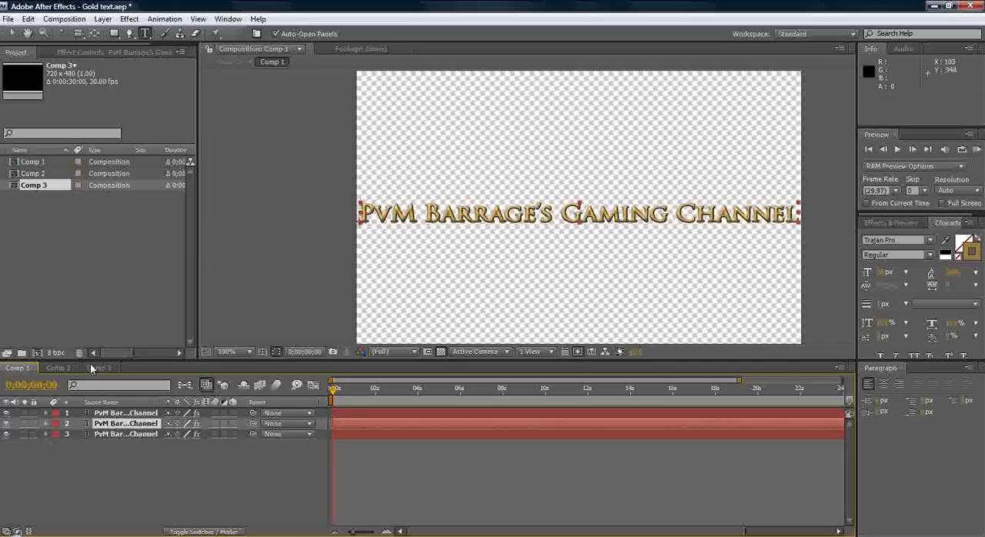
{"action": "left_click", "coordinate": [125, 413]}
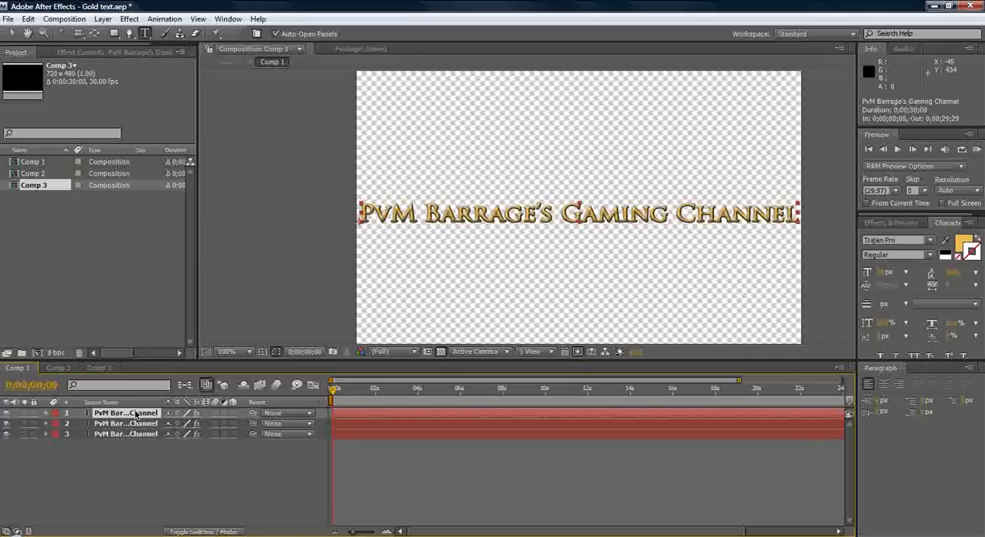
{"action": "left_click", "coordinate": [99, 367]}
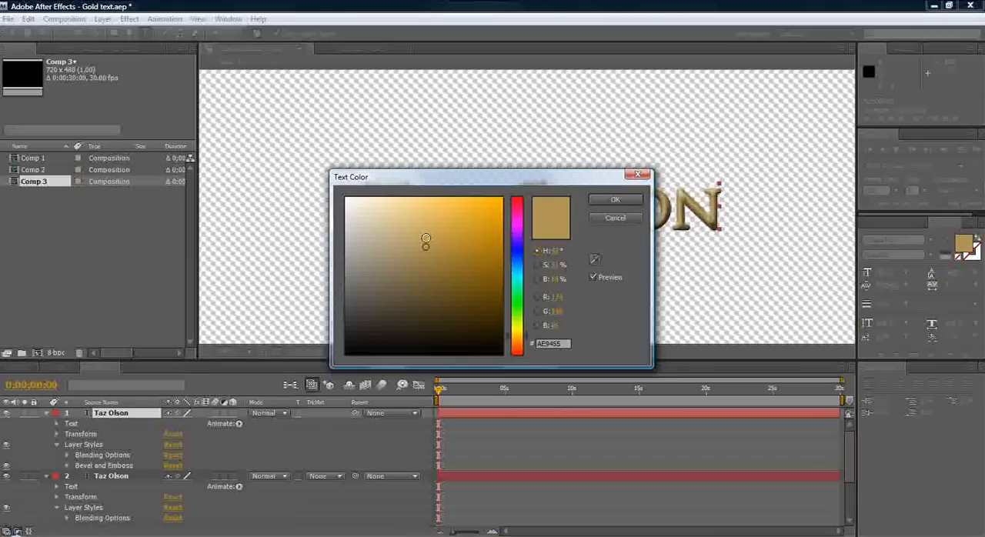
{"action": "left_click", "coordinate": [615, 199]}
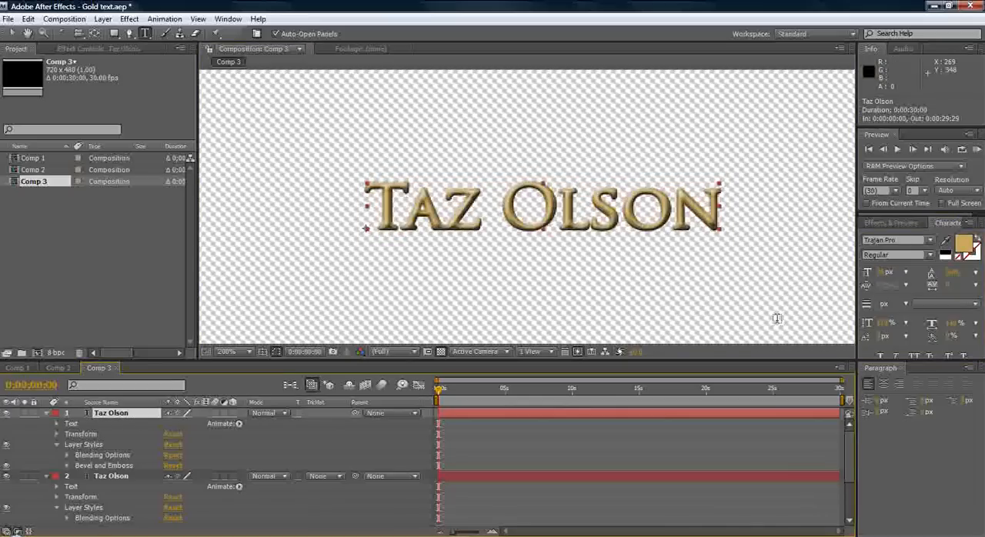
{"action": "left_click", "coordinate": [968, 245]}
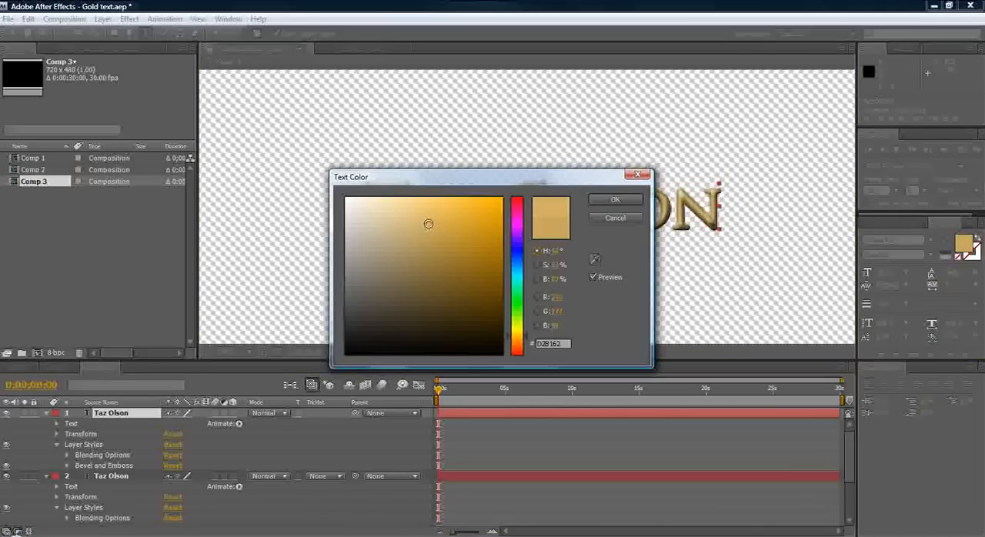
{"action": "left_click", "coordinate": [614, 199]}
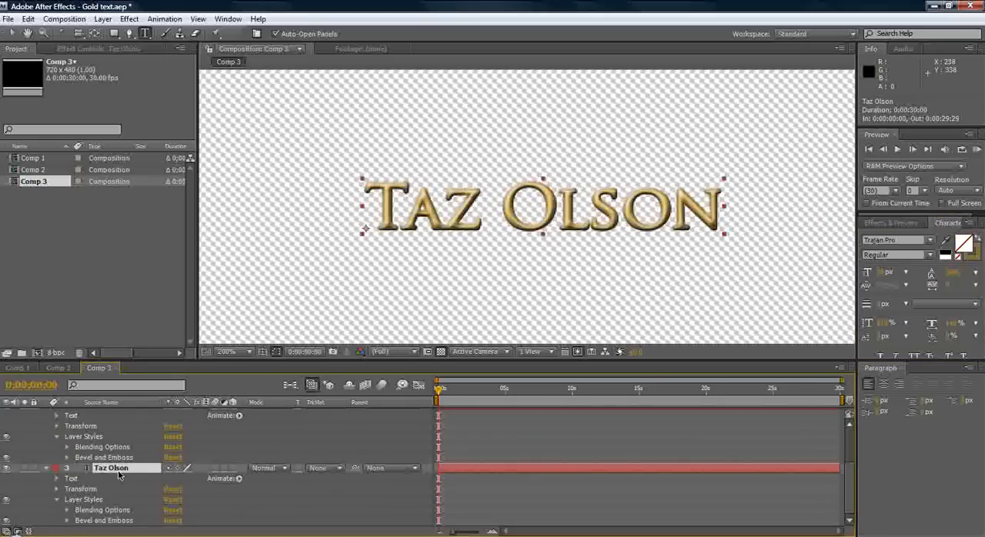
{"action": "left_click", "coordinate": [102, 18]}
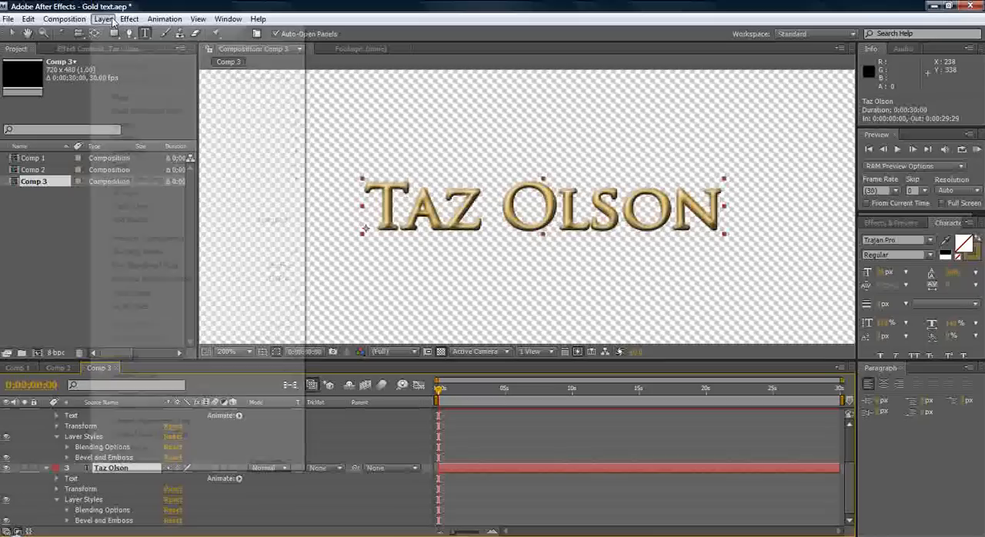
{"action": "left_click", "coordinate": [102, 18]}
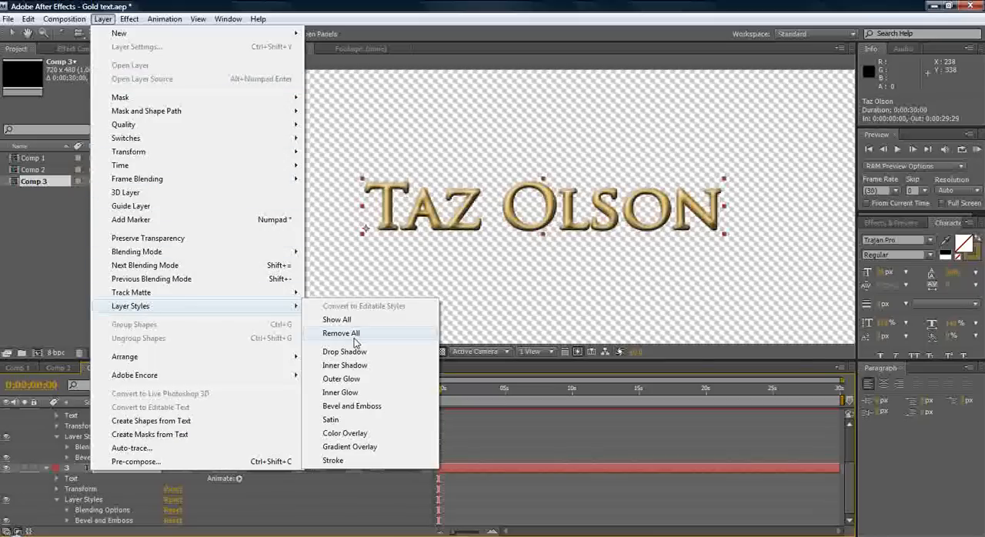
{"action": "left_click", "coordinate": [340, 333]}
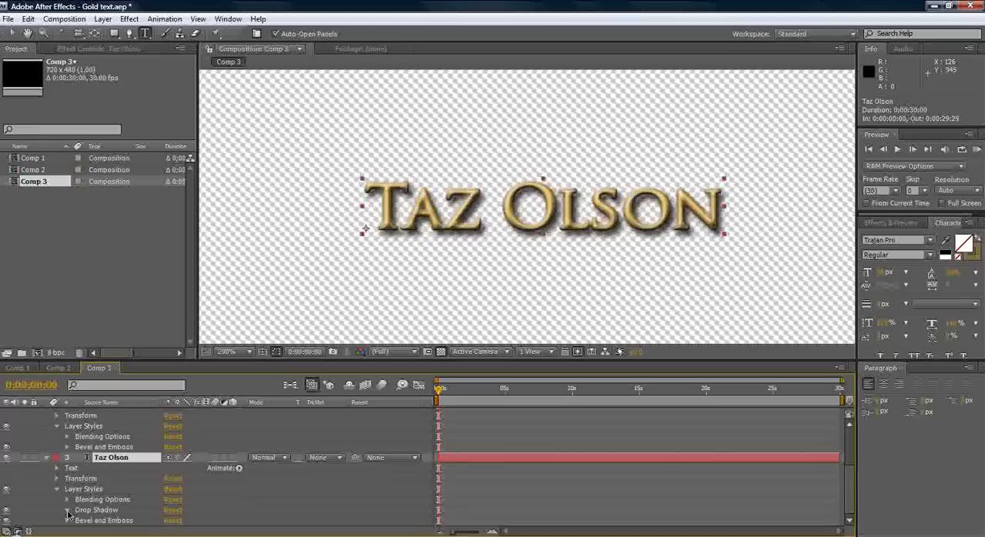
{"action": "left_click", "coordinate": [66, 509]}
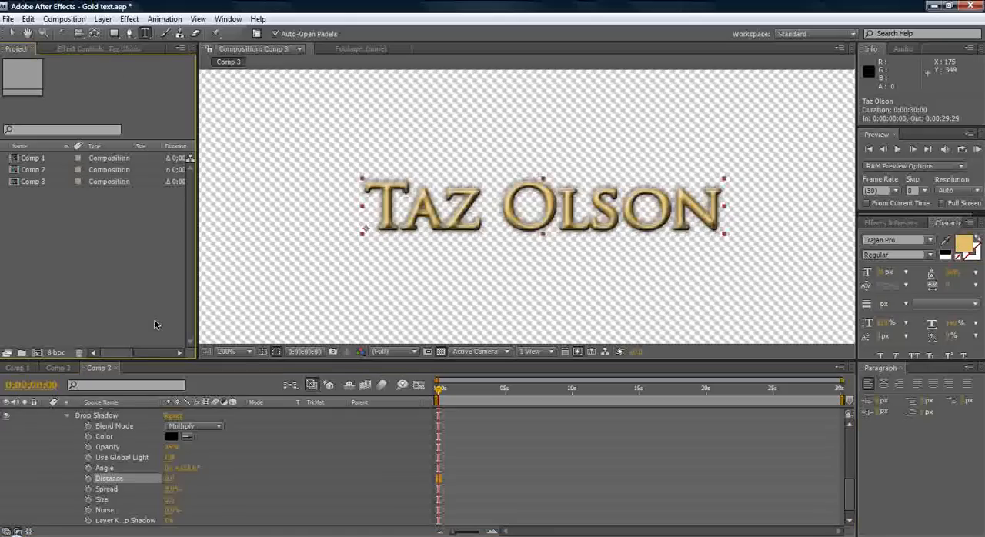
{"action": "left_click", "coordinate": [32, 181]}
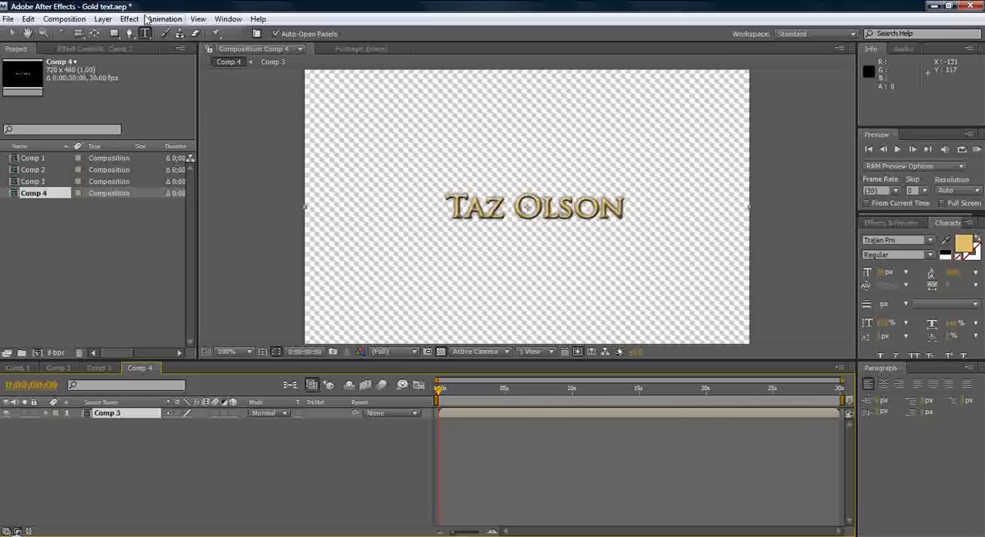
- Apply Curves to the nested Comp 3 layer in Comp 4 and shape an S-curve
{"action": "left_click", "coordinate": [128, 19]}
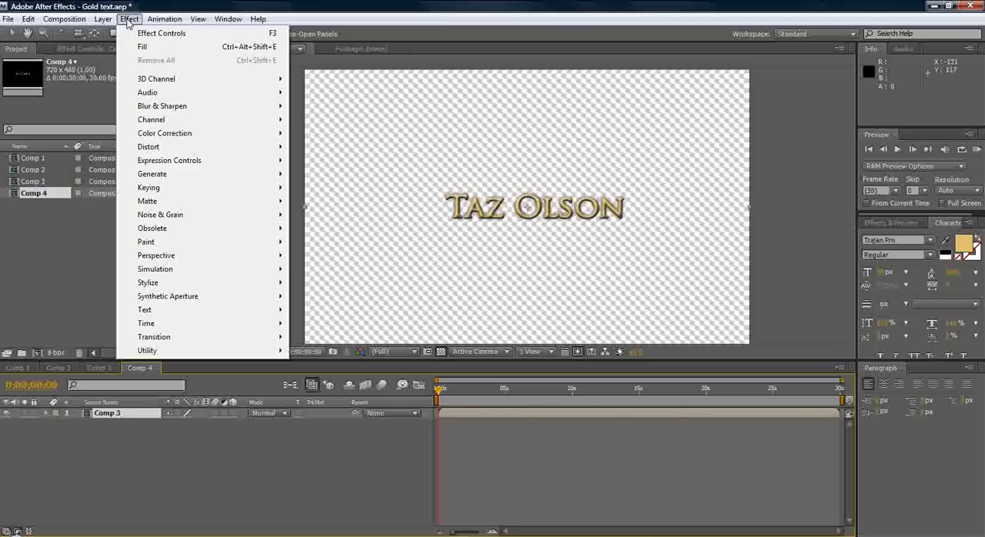
{"action": "left_click", "coordinate": [164, 18]}
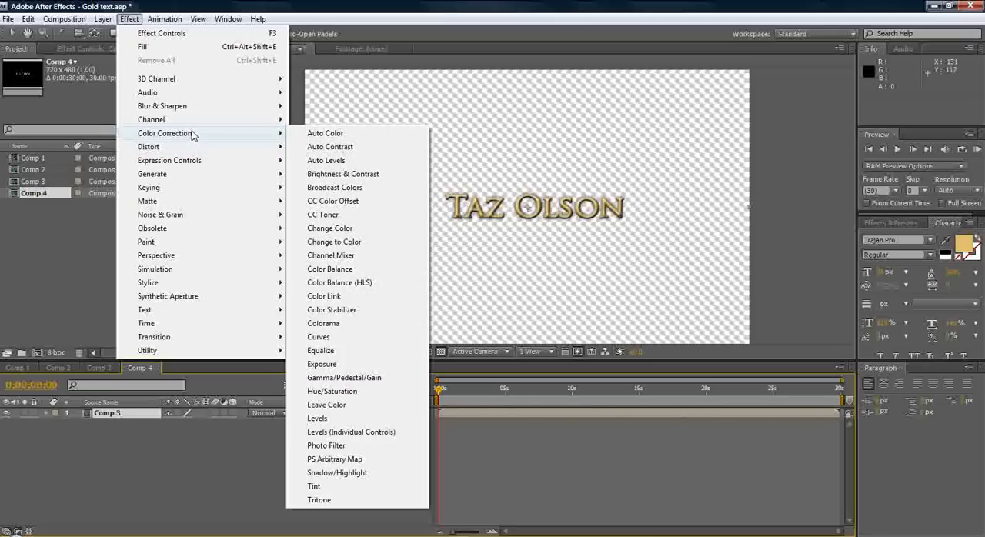
{"action": "left_click", "coordinate": [318, 337]}
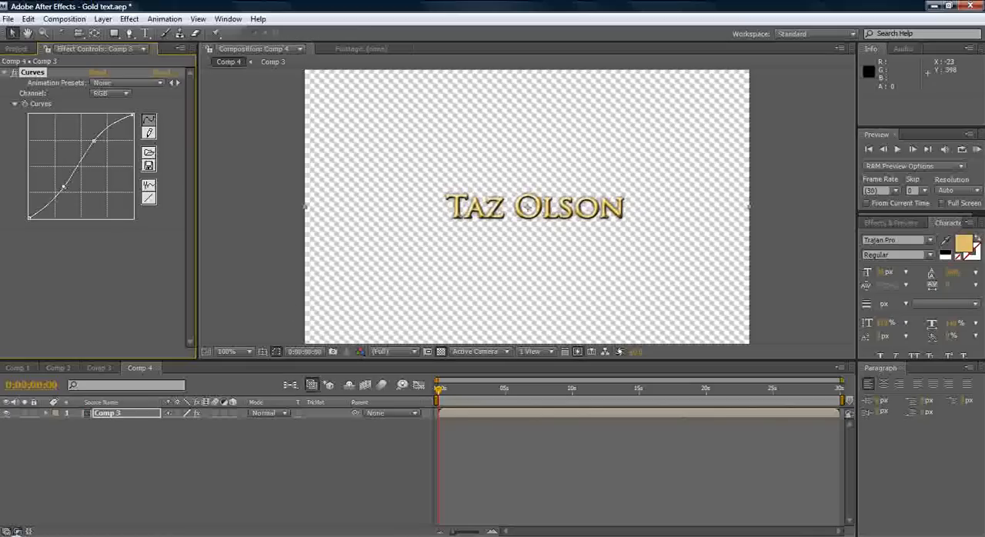
{"action": "left_click", "coordinate": [226, 352]}
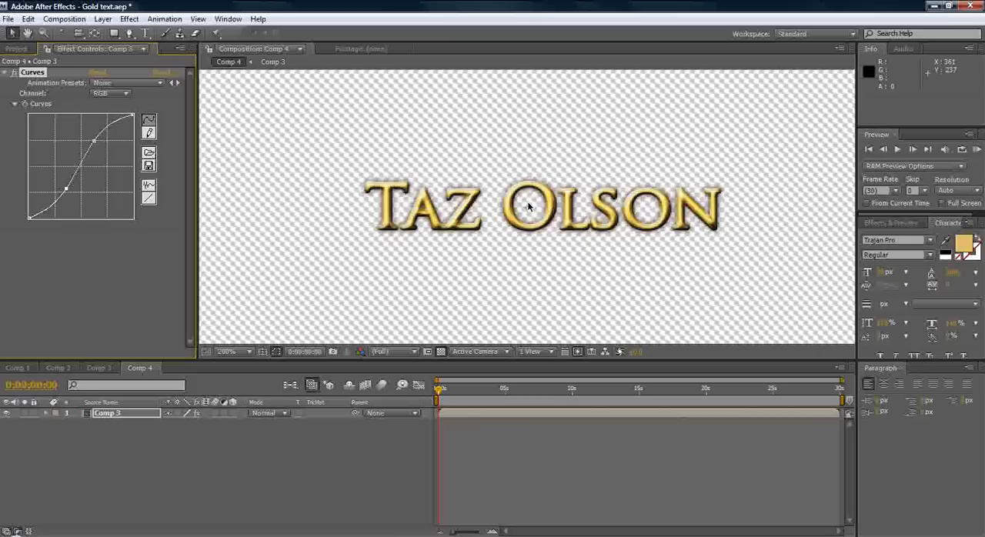
{"action": "left_click", "coordinate": [226, 352]}
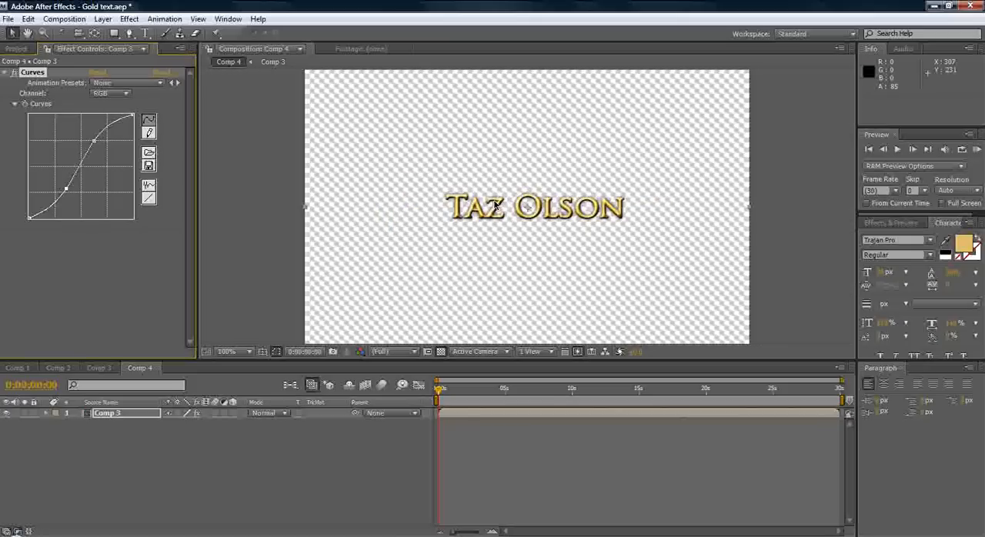
{"action": "mouse_move", "coordinate": [537, 218]}
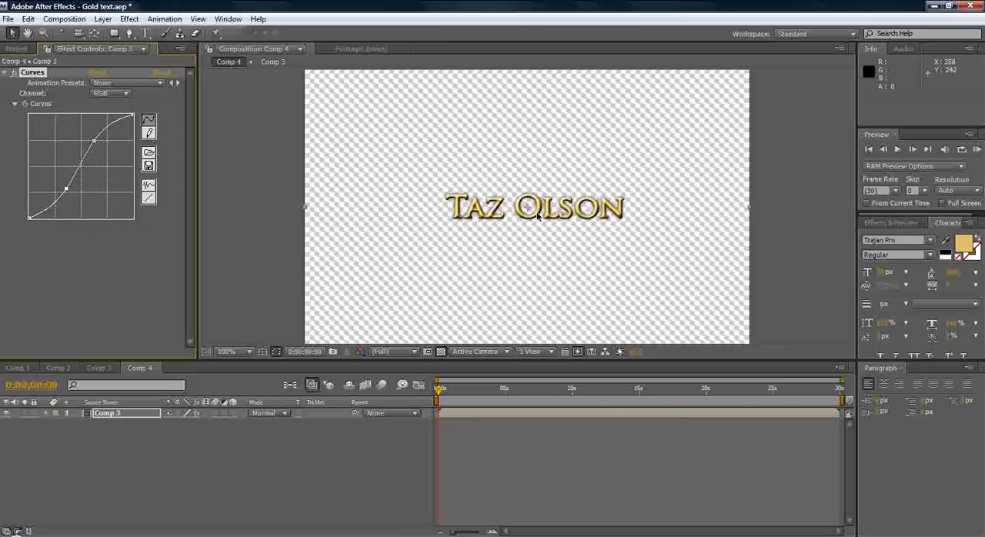
{"action": "mouse_move", "coordinate": [577, 256]}
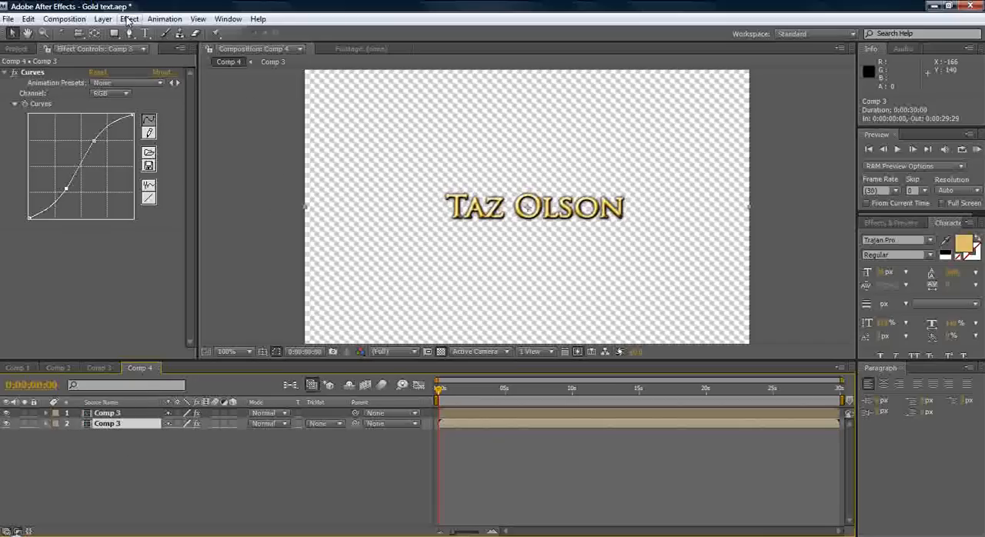
- Apply CC Radial Blur as Straight Zoom to the lower copy, centred above the text
{"action": "left_click", "coordinate": [130, 18]}
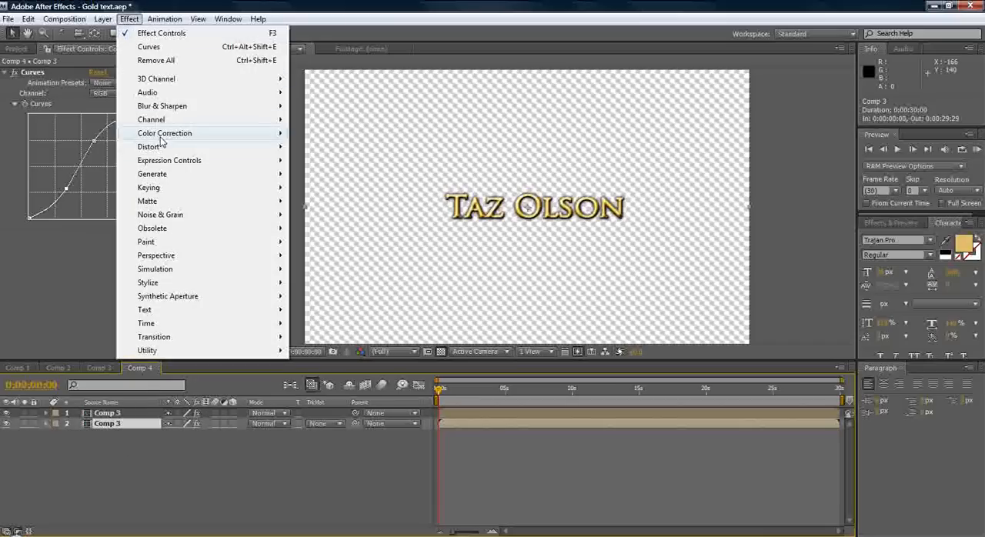
{"action": "mouse_move", "coordinate": [177, 138]}
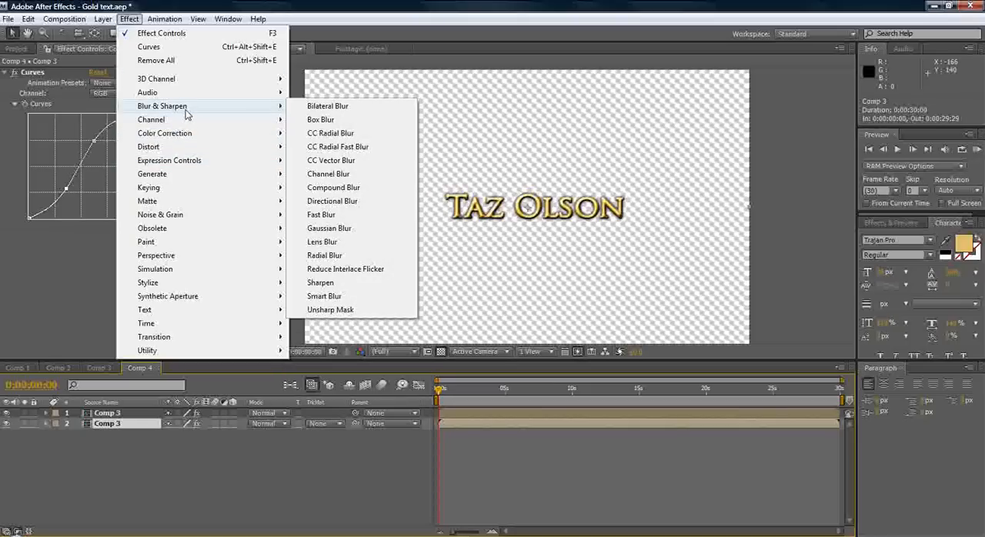
{"action": "mouse_move", "coordinate": [331, 133]}
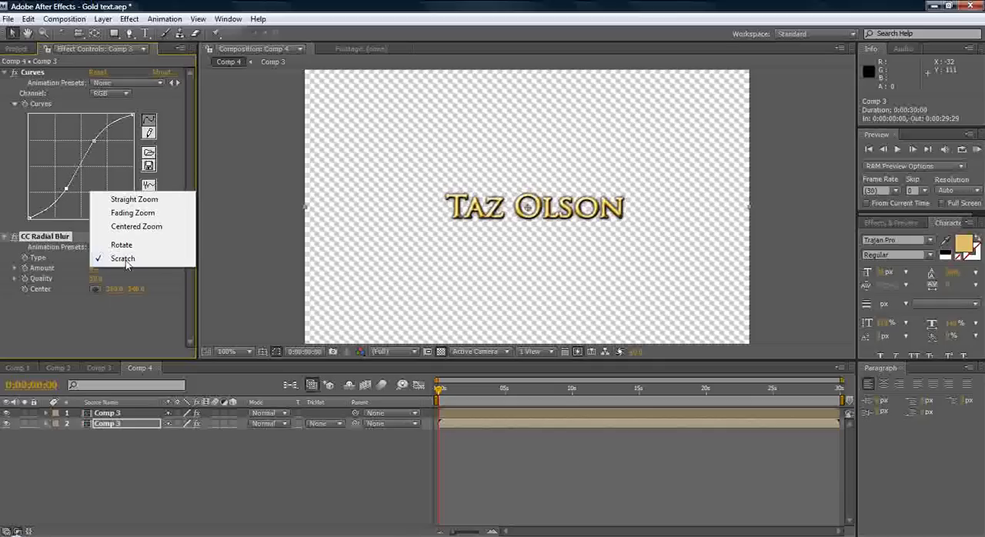
{"action": "left_click", "coordinate": [134, 198]}
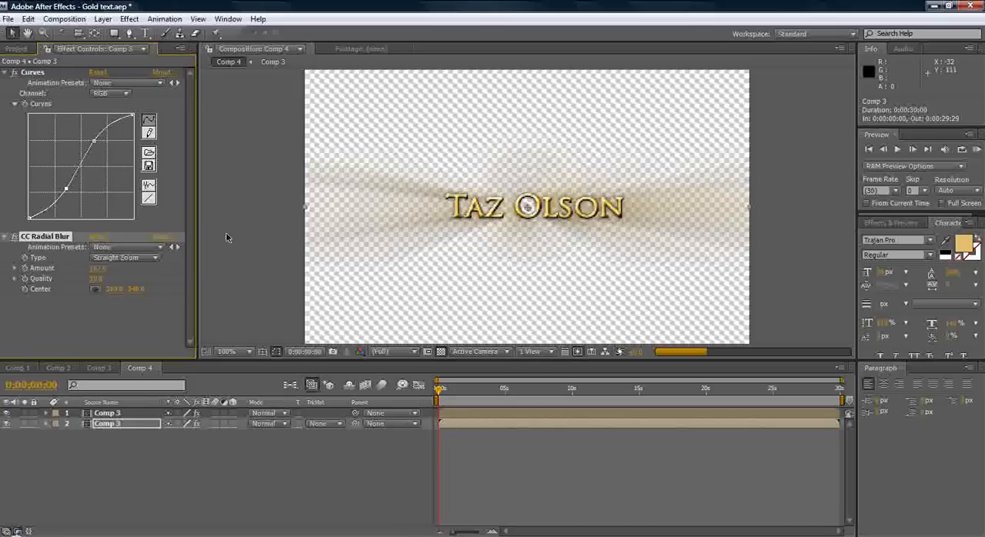
{"action": "left_click", "coordinate": [227, 352]}
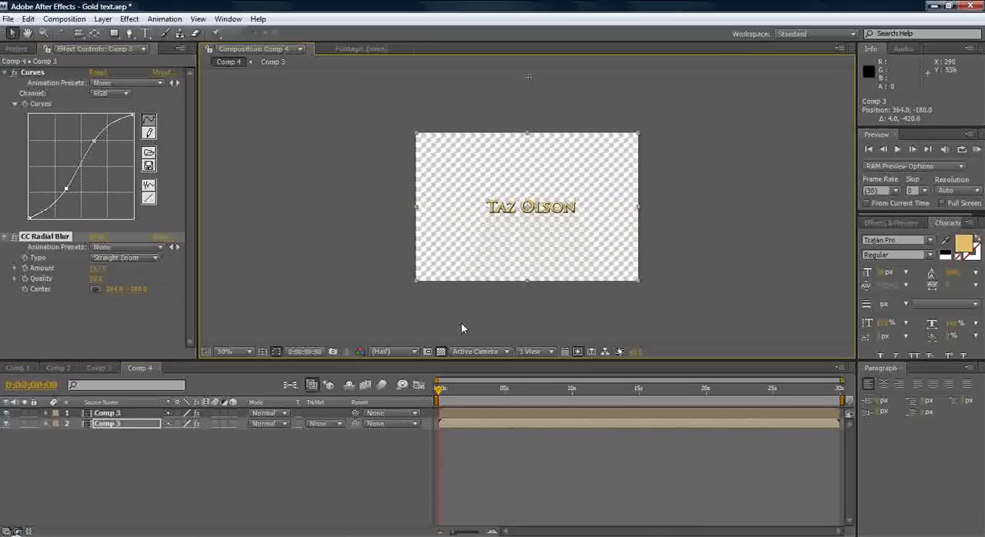
{"action": "left_click", "coordinate": [226, 351]}
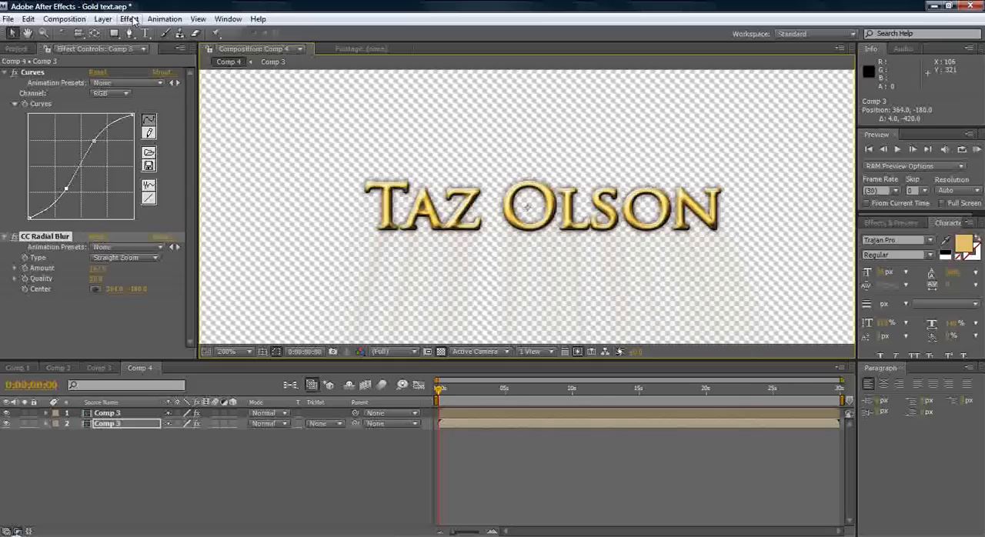
- Add a black Fill effect to the blurred copy and zoom in to inspect the streak
{"action": "left_click", "coordinate": [129, 18]}
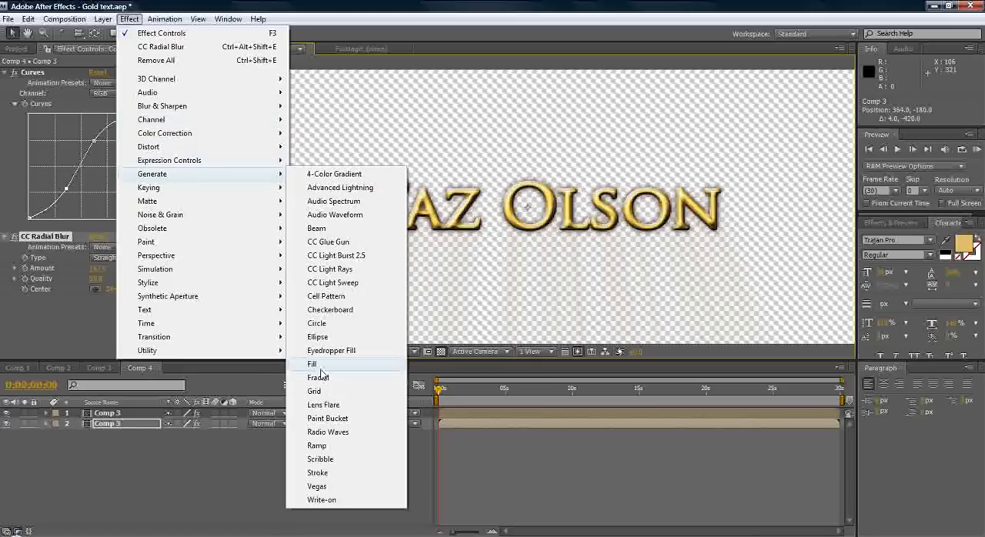
{"action": "left_click", "coordinate": [311, 364]}
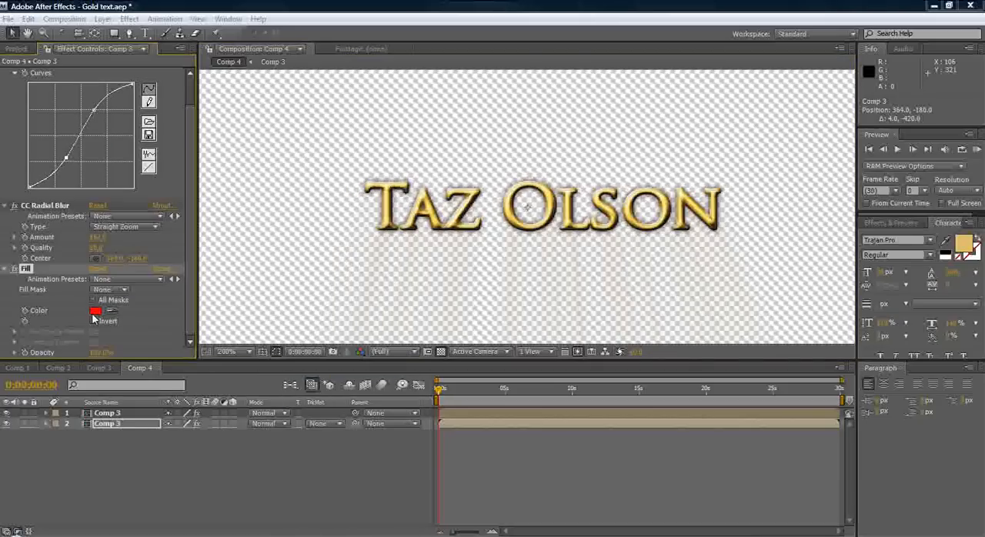
{"action": "left_click", "coordinate": [95, 310]}
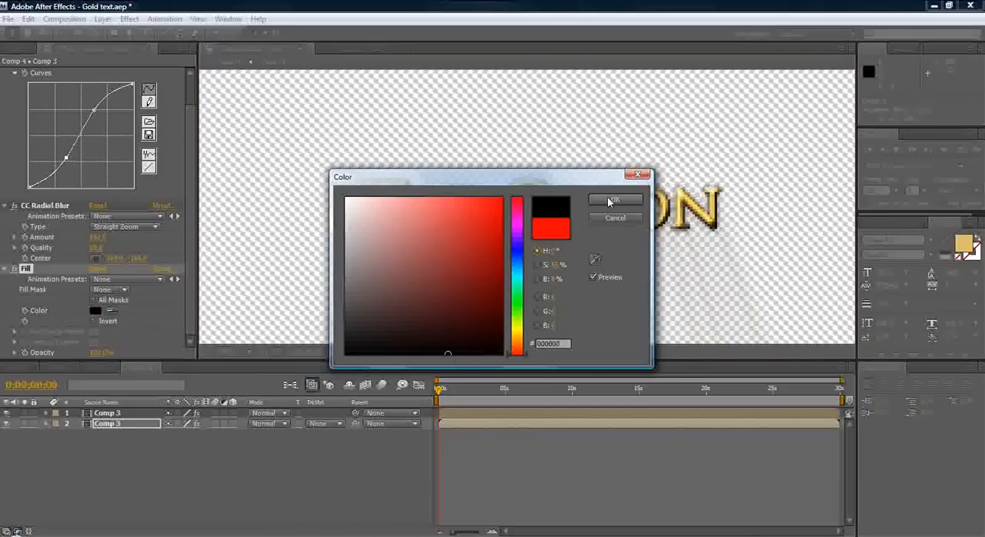
{"action": "left_click", "coordinate": [614, 201]}
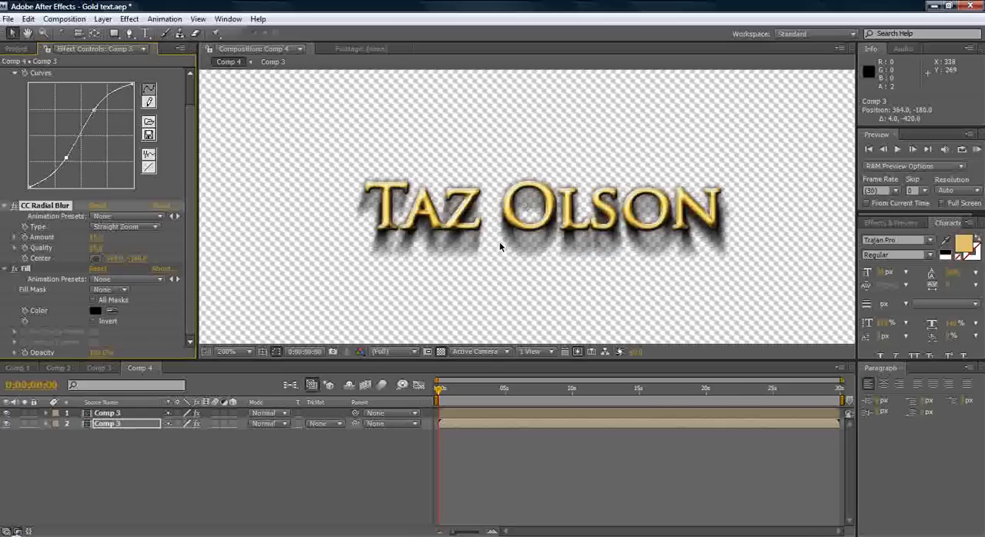
{"action": "left_click", "coordinate": [245, 351]}
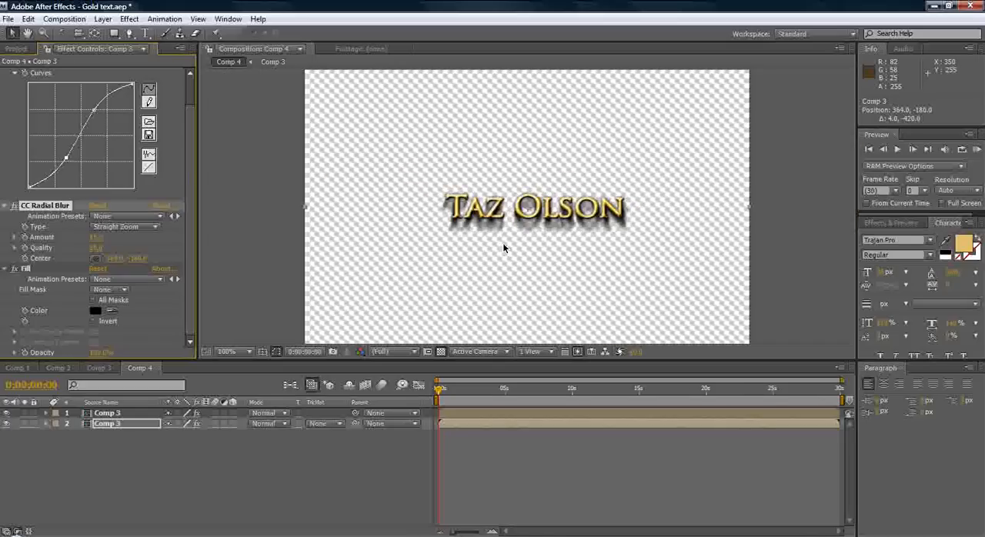
{"action": "mouse_move", "coordinate": [569, 237]}
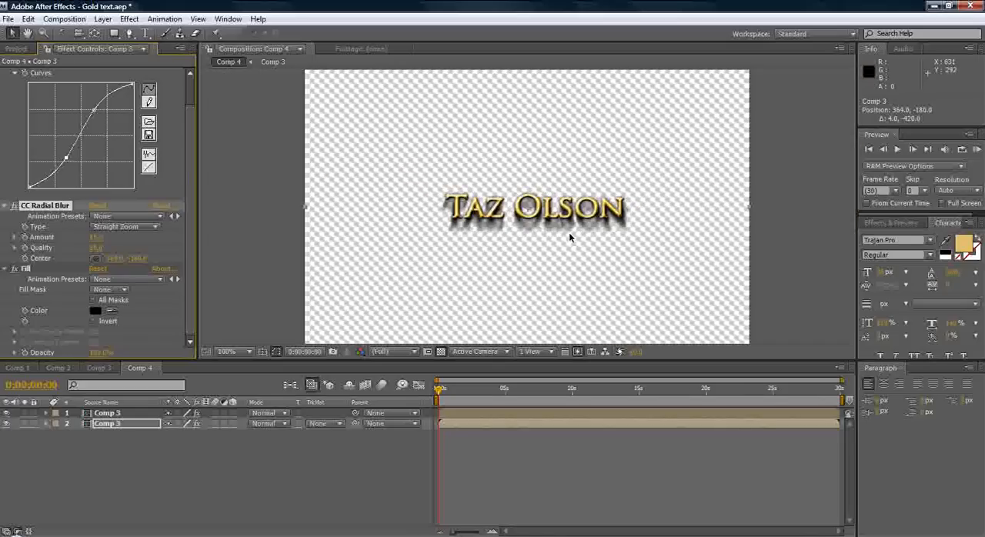
{"action": "mouse_move", "coordinate": [319, 269]}
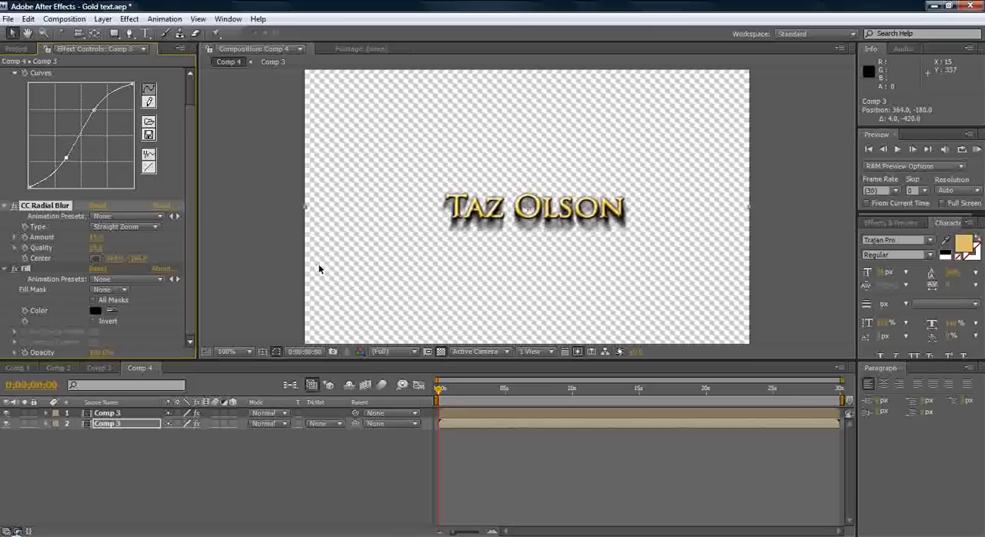
{"action": "mouse_move", "coordinate": [159, 242]}
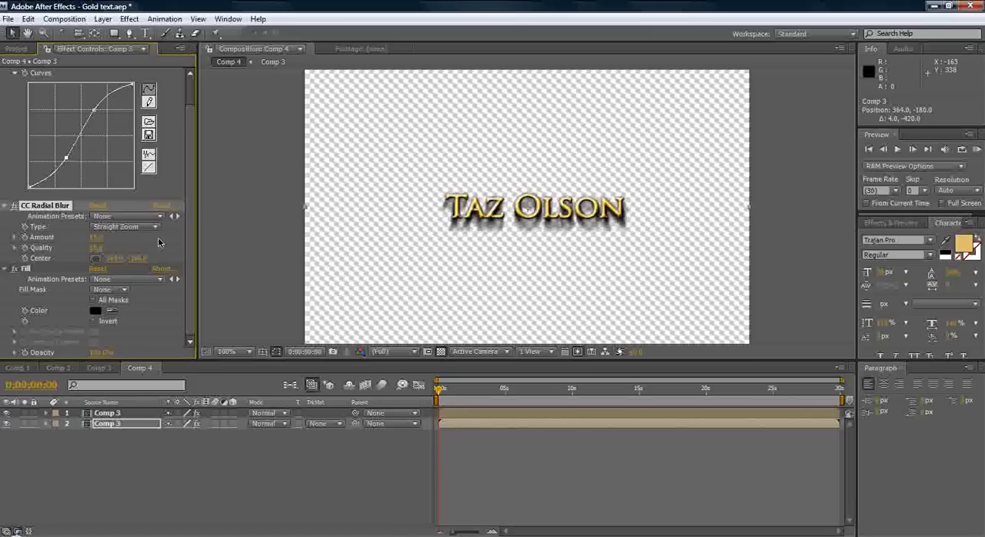
{"action": "mouse_move", "coordinate": [106, 256]}
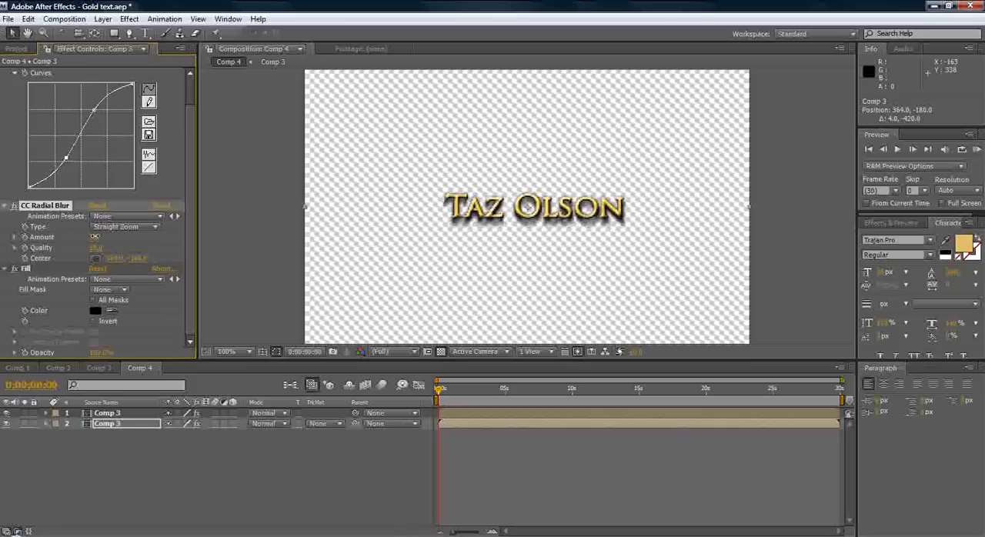
{"action": "left_click", "coordinate": [226, 352]}
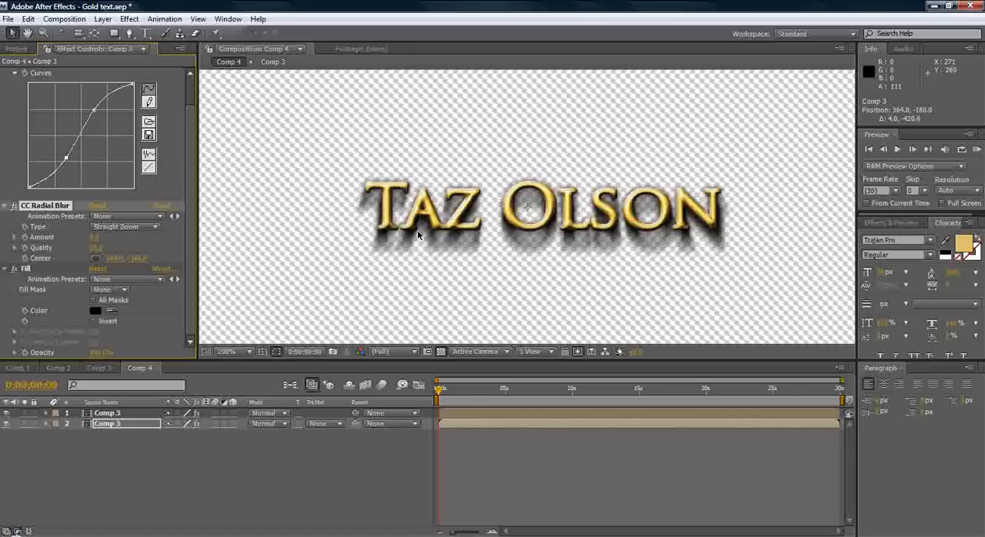
{"action": "left_click", "coordinate": [226, 351]}
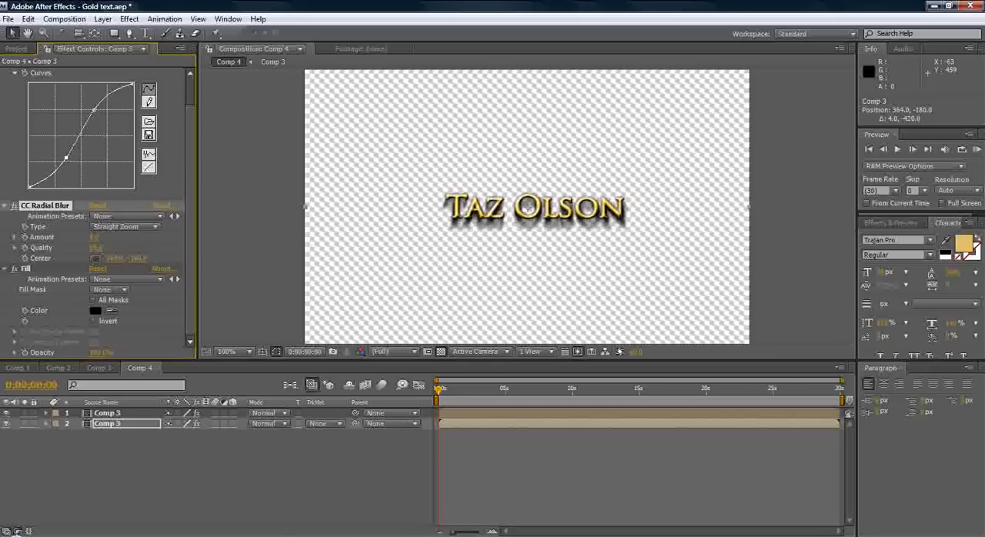
{"action": "mouse_move", "coordinate": [311, 496]}
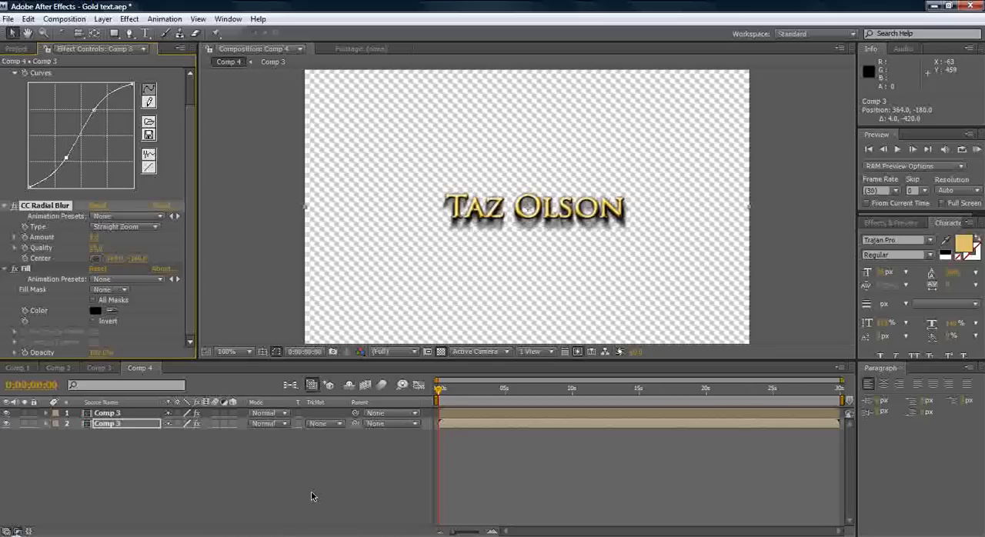
{"action": "mouse_move", "coordinate": [304, 454]}
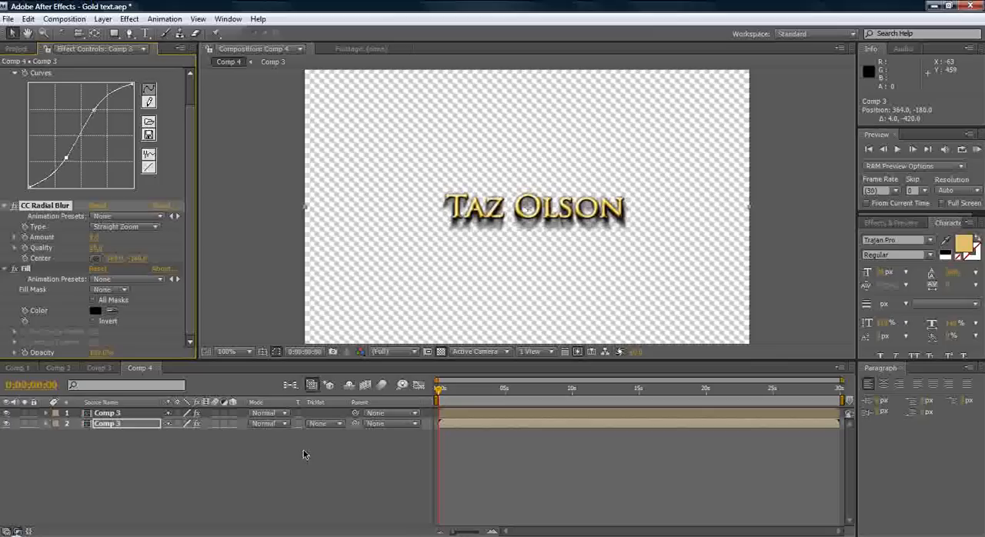
{"action": "mouse_move", "coordinate": [432, 412]}
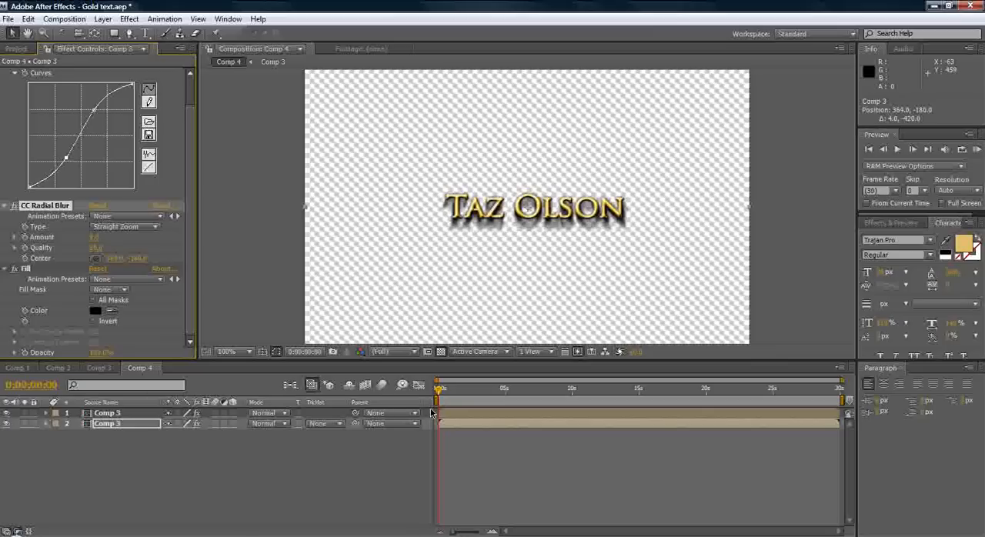
{"action": "mouse_move", "coordinate": [229, 517]}
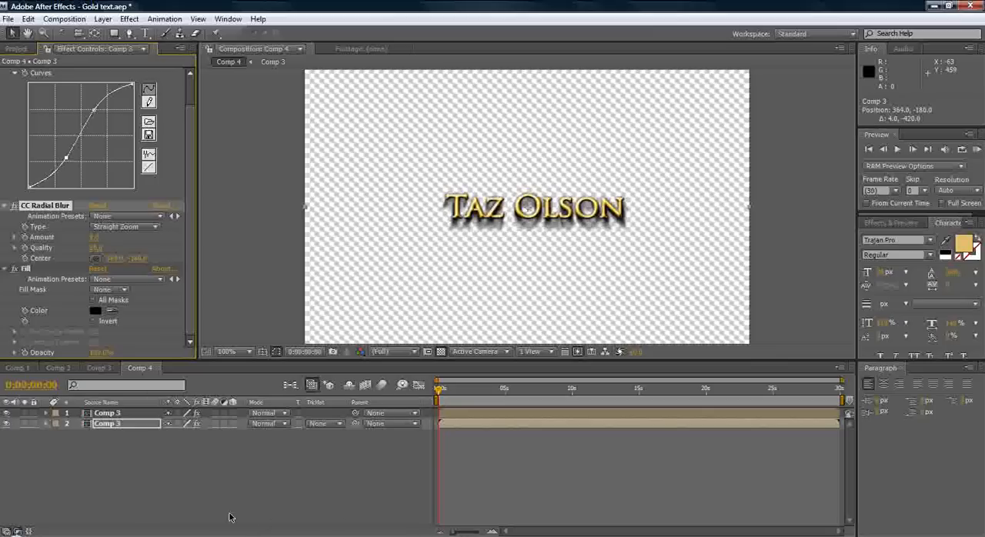
{"action": "mouse_move", "coordinate": [270, 473]}
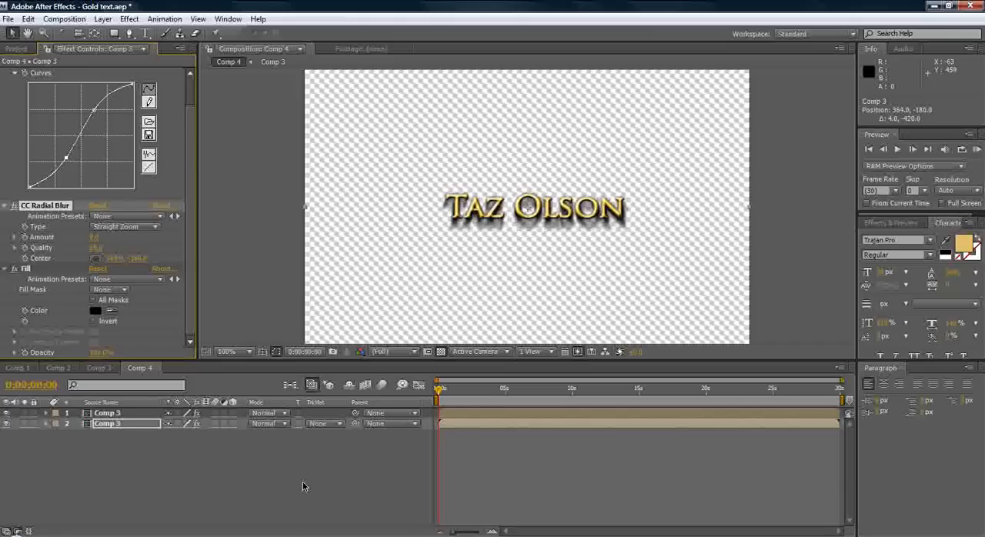
{"action": "mouse_move", "coordinate": [277, 415]}
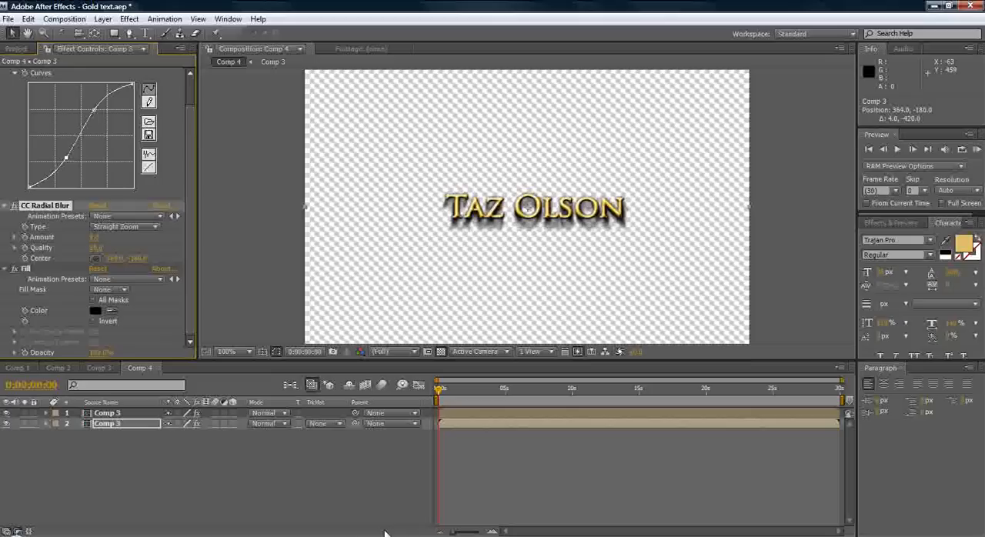
{"action": "mouse_move", "coordinate": [162, 508]}
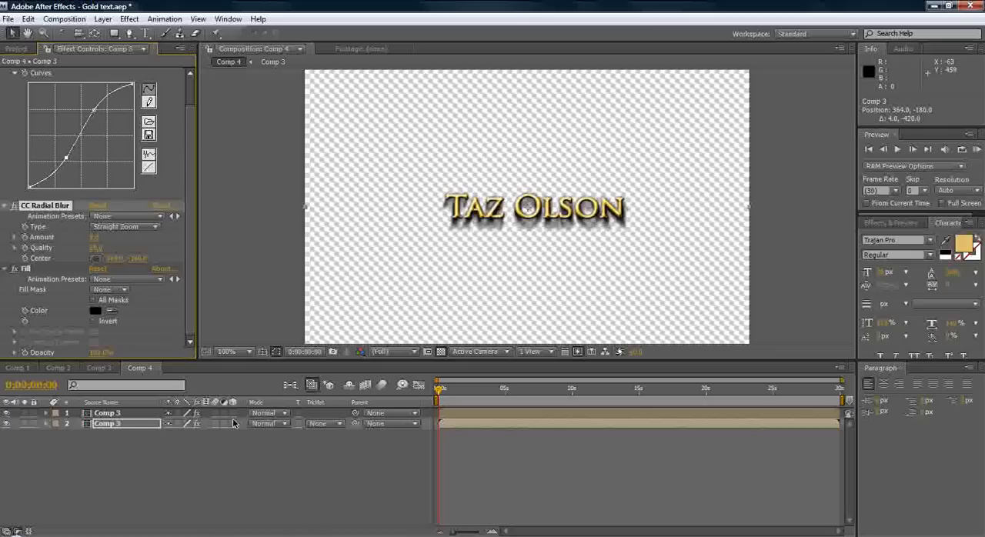
{"action": "mouse_move", "coordinate": [216, 521]}
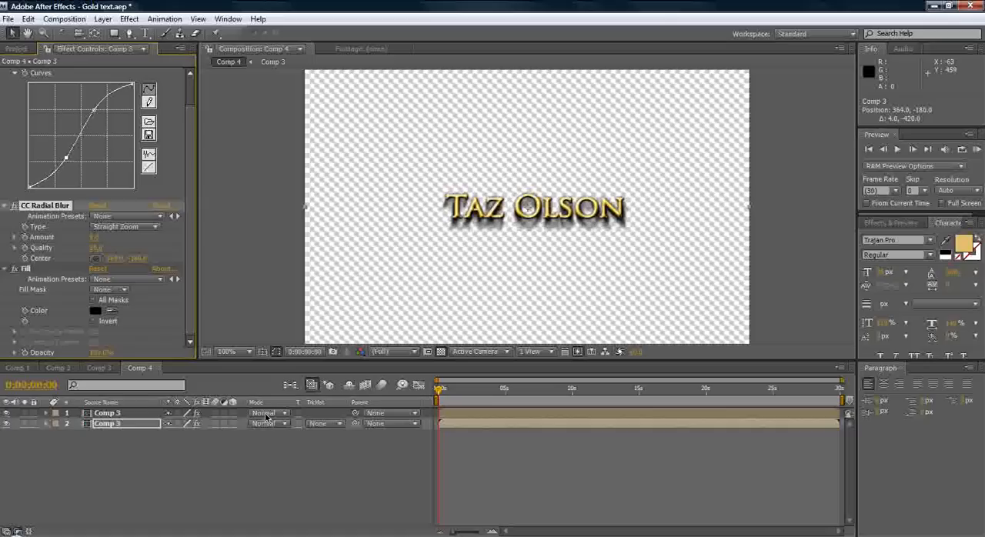
{"action": "mouse_move", "coordinate": [366, 452]}
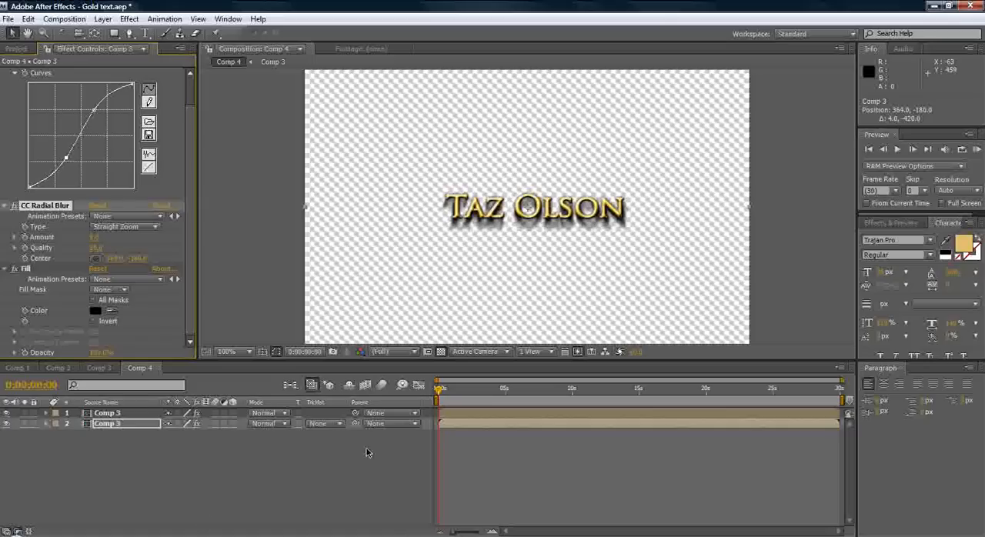
{"action": "mouse_move", "coordinate": [256, 489]}
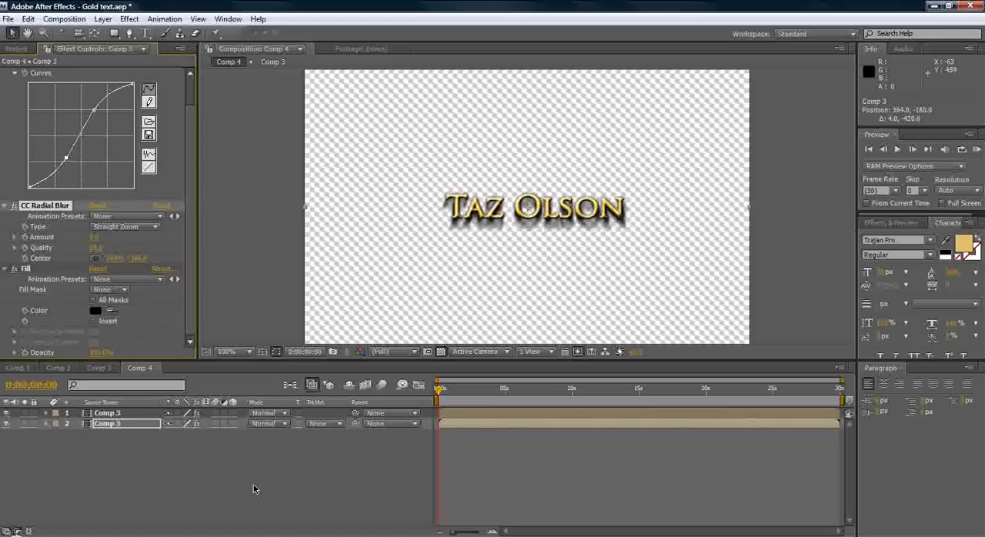